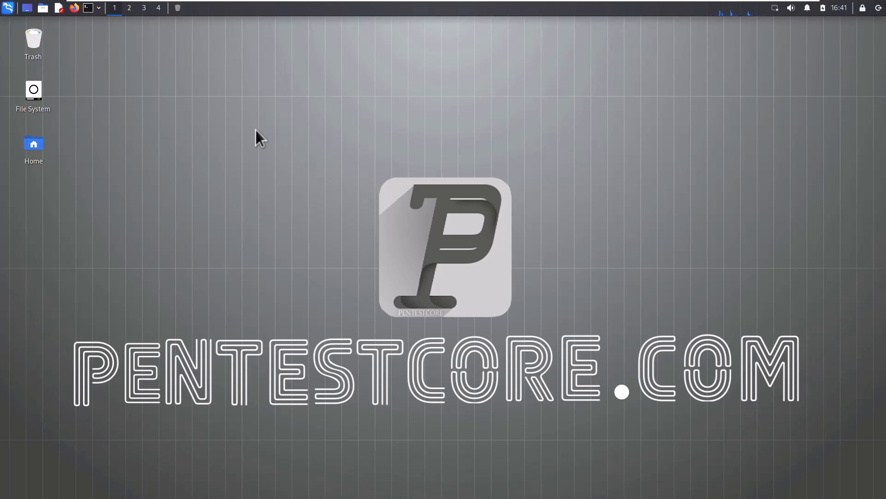
mouse_move(268, 142)
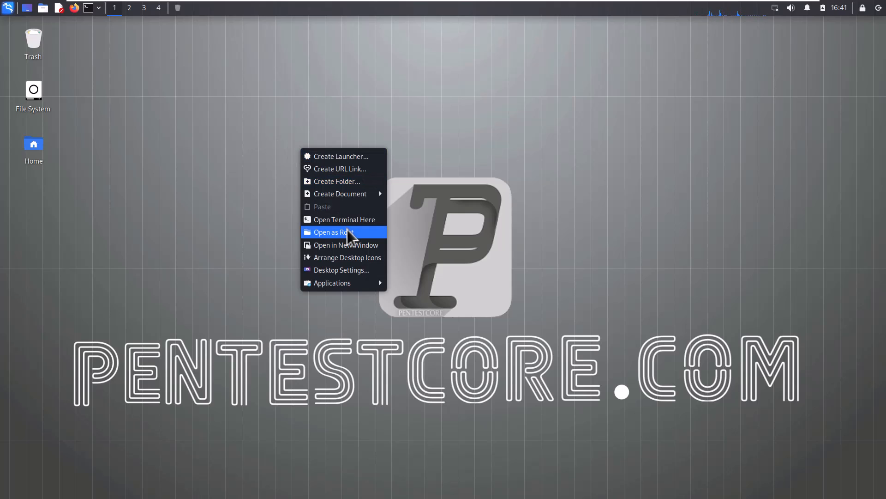
Open a terminal on the Kali desktop and connect the Ralink USB adapter to kali-linux
left_click(343, 220)
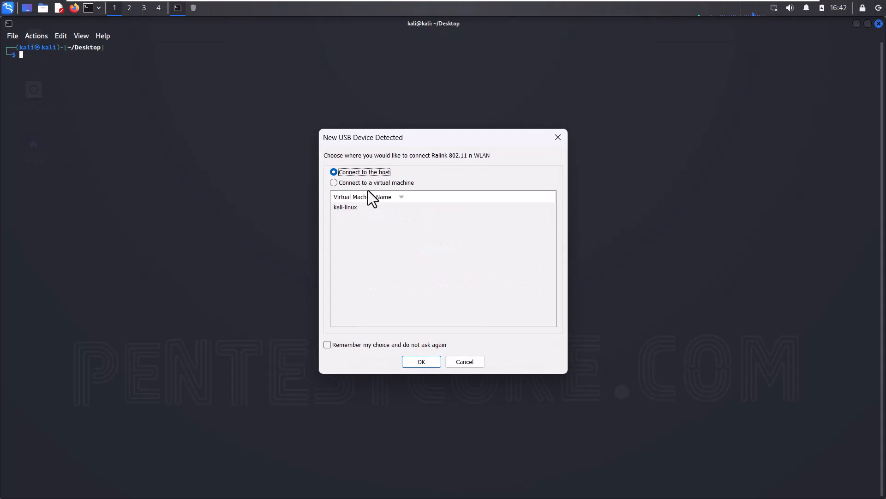
left_click(334, 182)
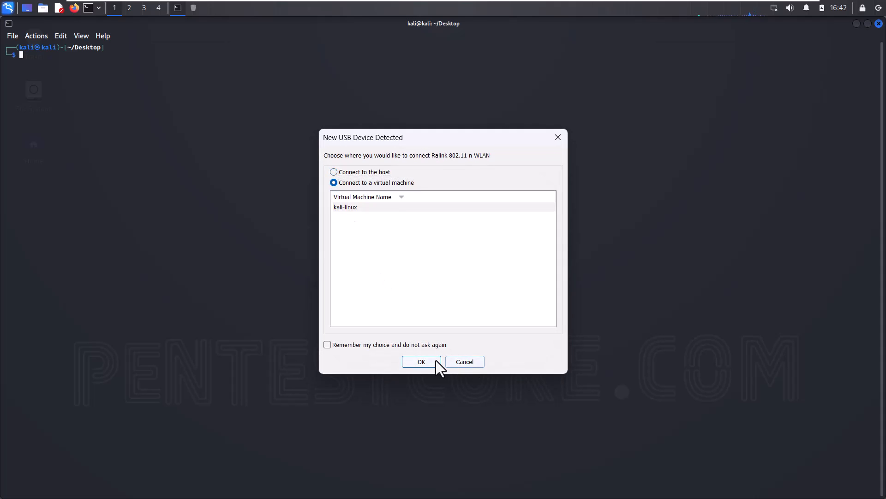
left_click(421, 362)
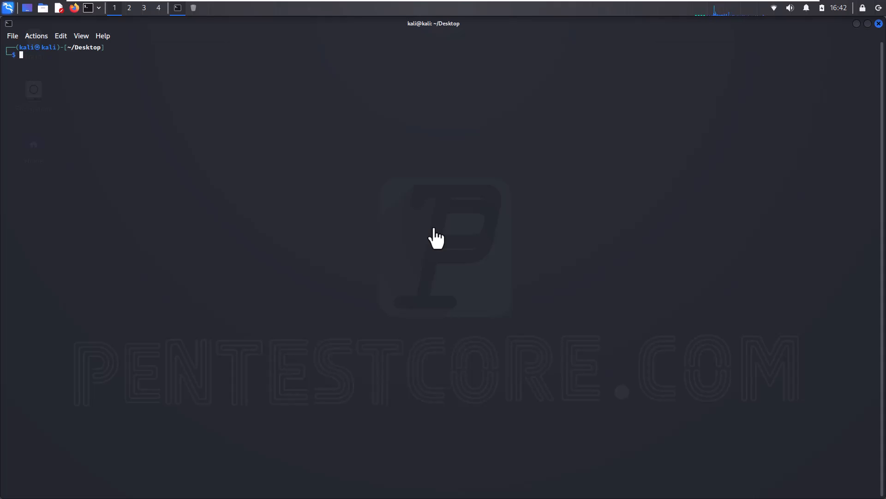
type("ifconfig")
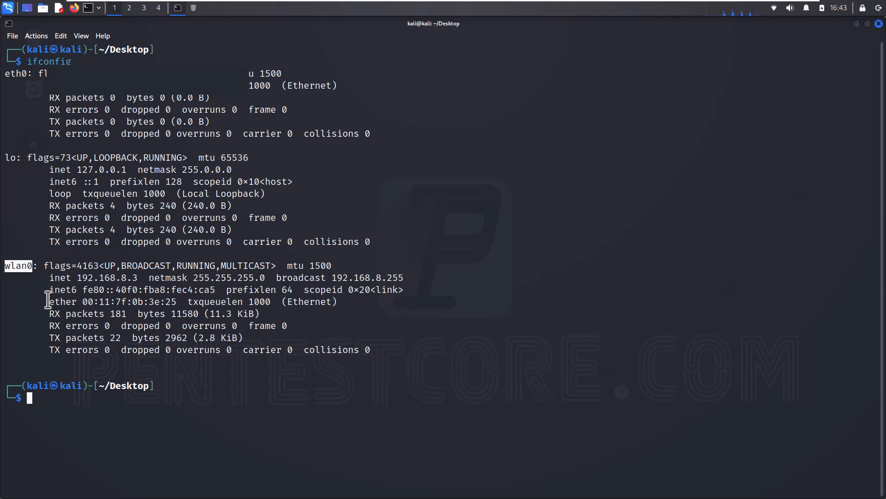
mouse_move(102, 301)
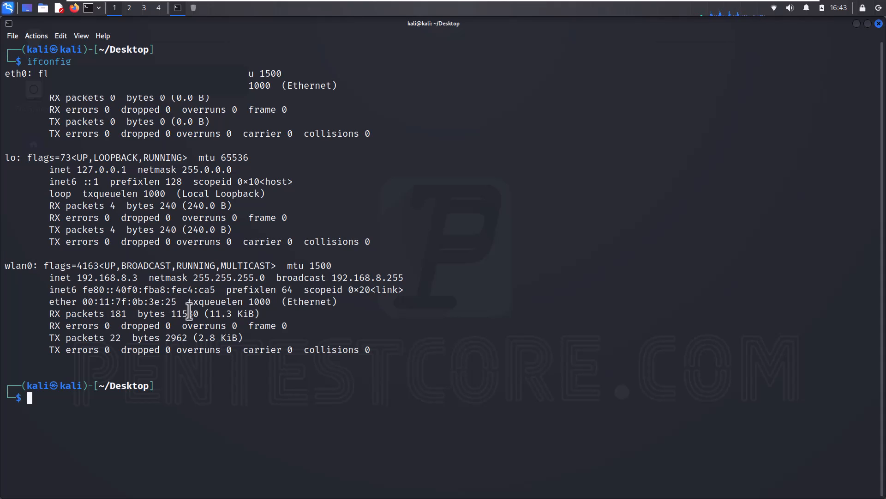
mouse_move(866, 55)
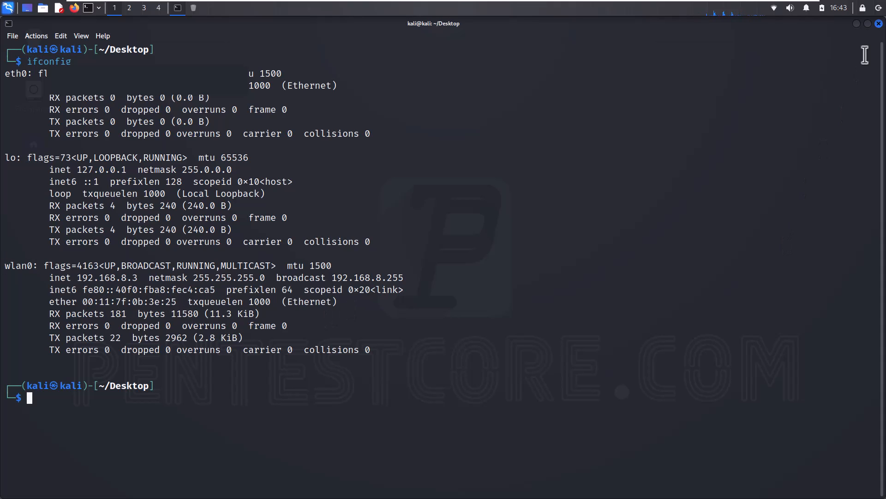
type("clear")
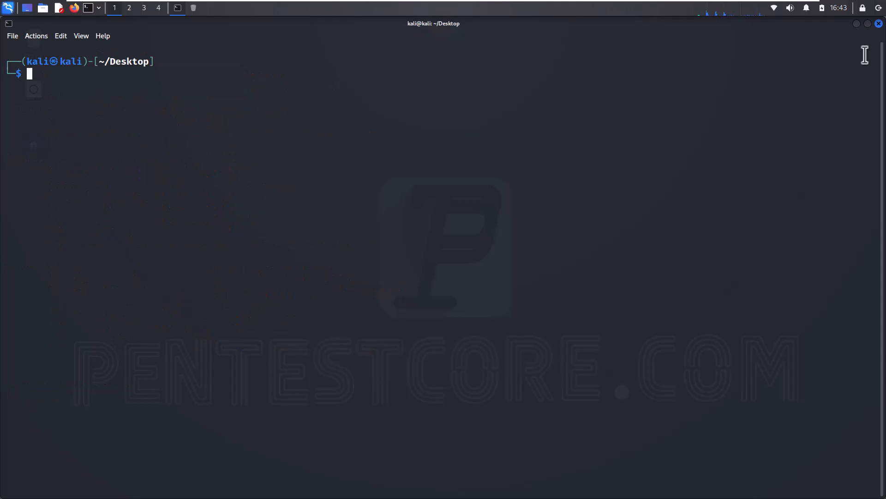
Compose macchanger -m DE:11:22:33:44:55 wlan0, correcting the mistyped -r option to -m
type("macch")
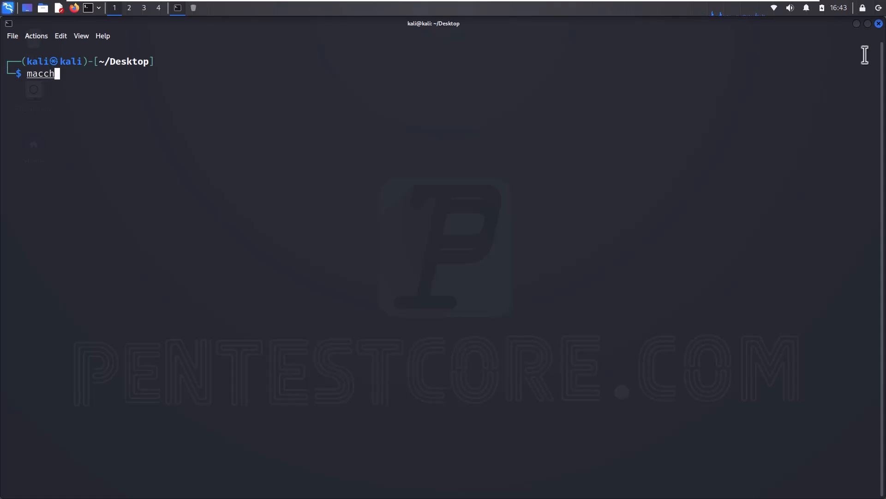
type("anger")
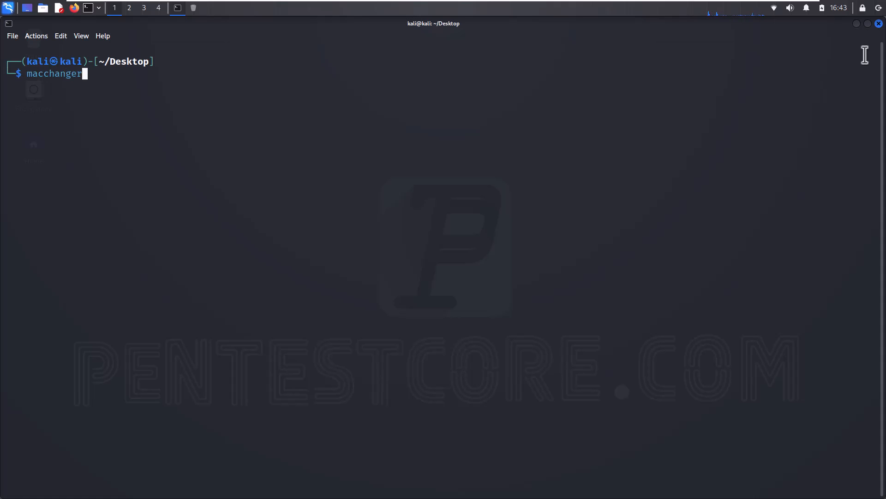
type("\" \"")
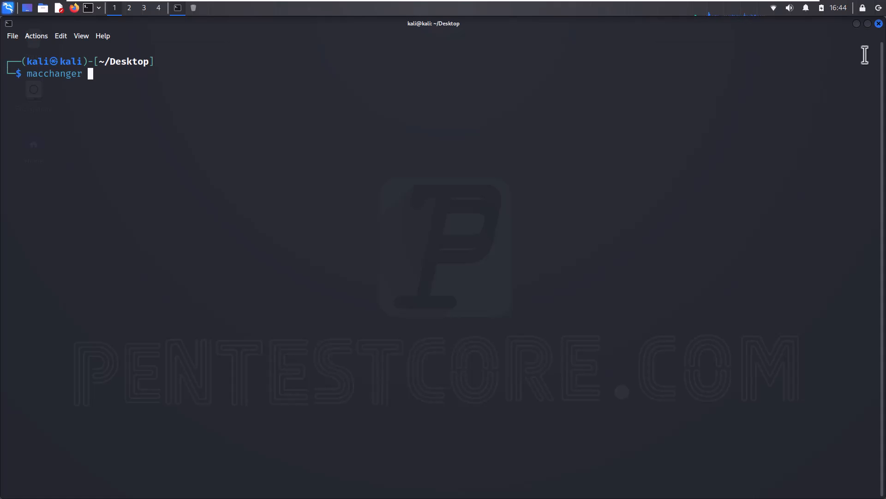
type("-r")
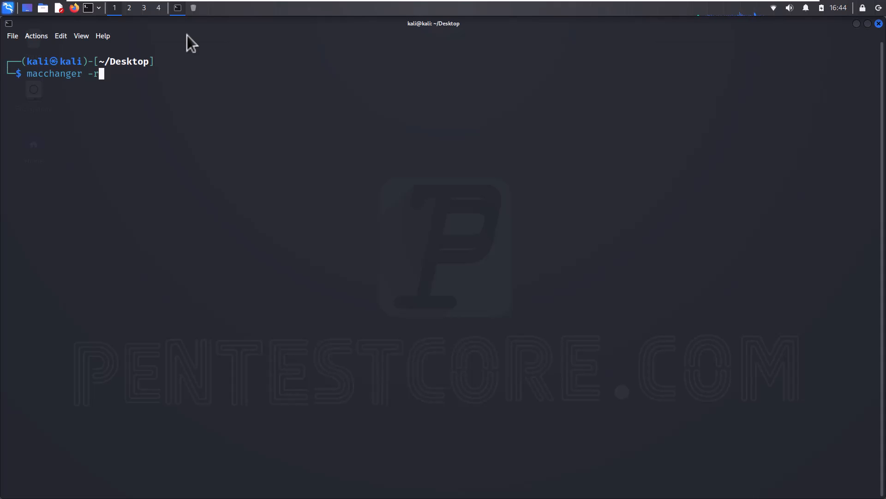
key("BackSpace")
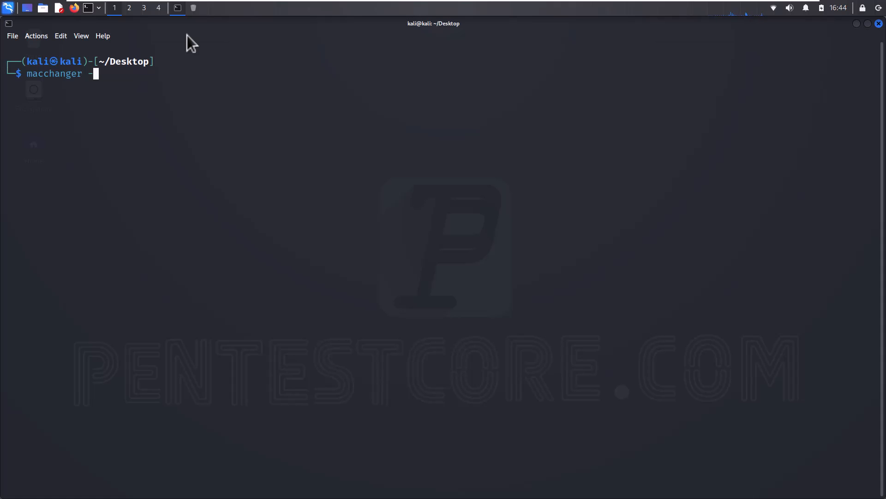
type("m")
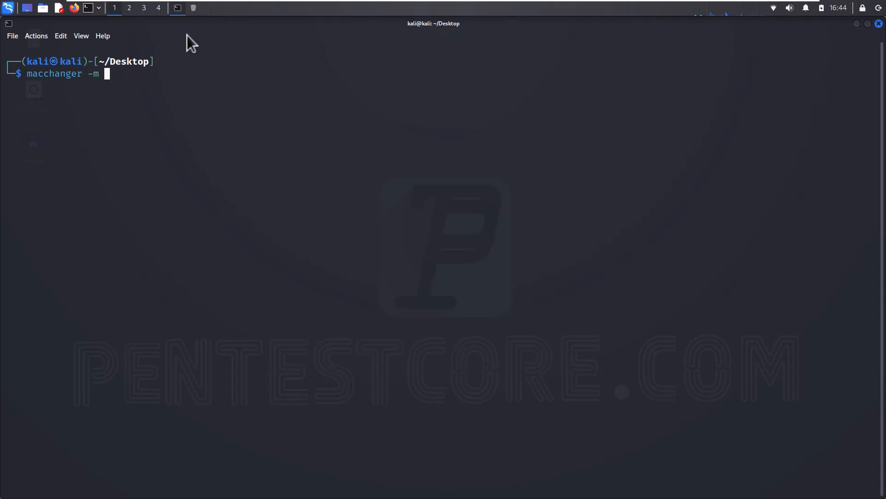
type("DE")
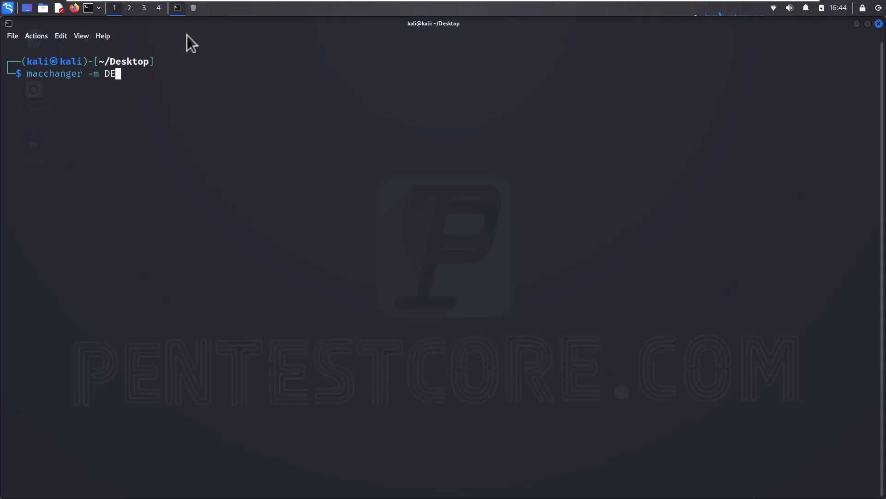
type(":11")
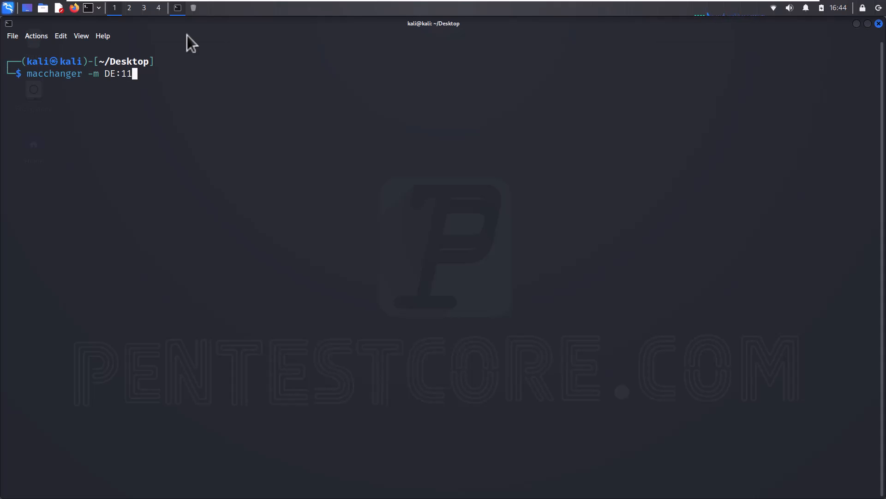
type(":22:")
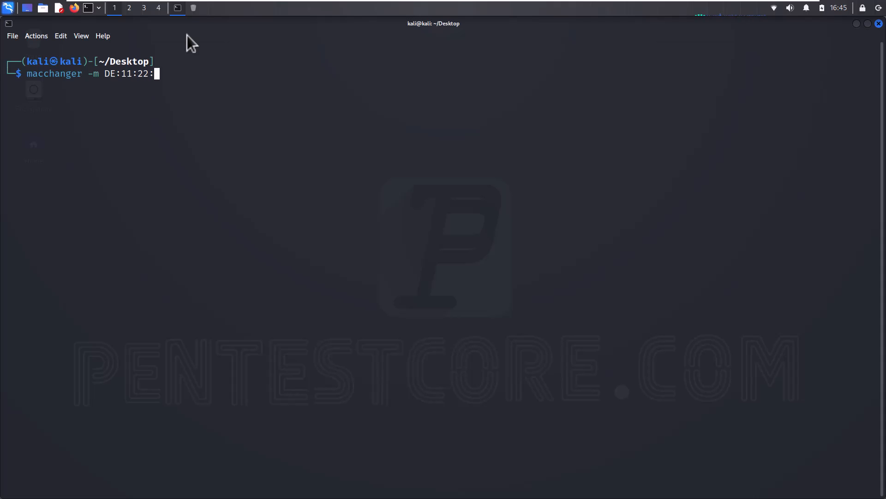
type("33:")
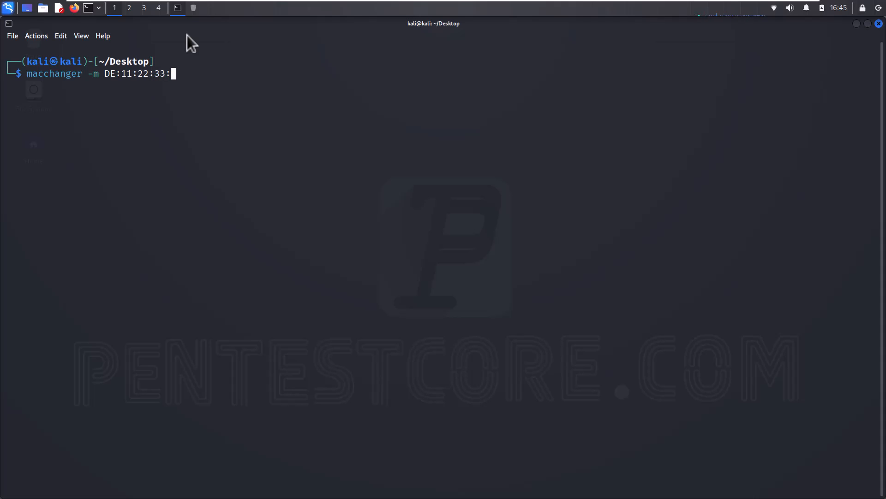
type("44:55")
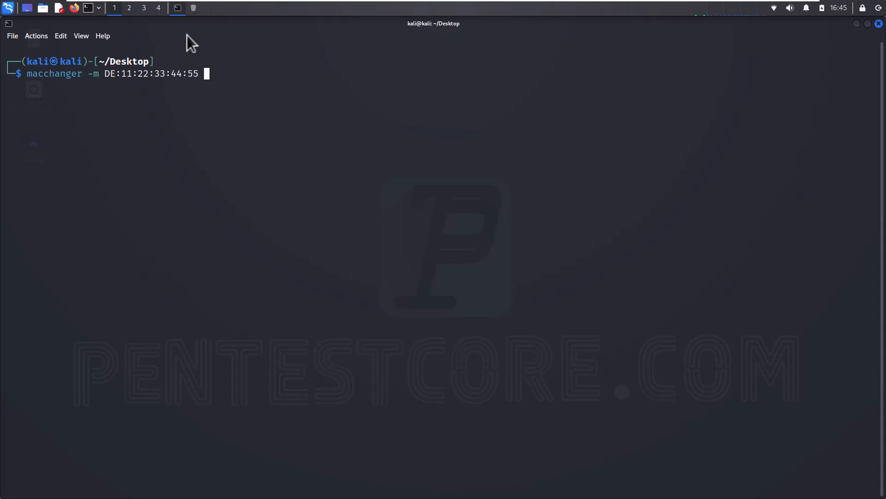
type("wlan")
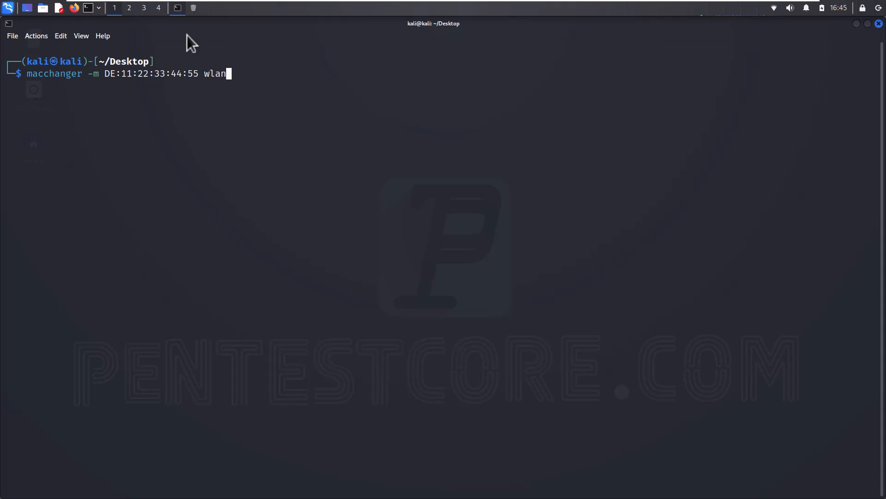
type("0")
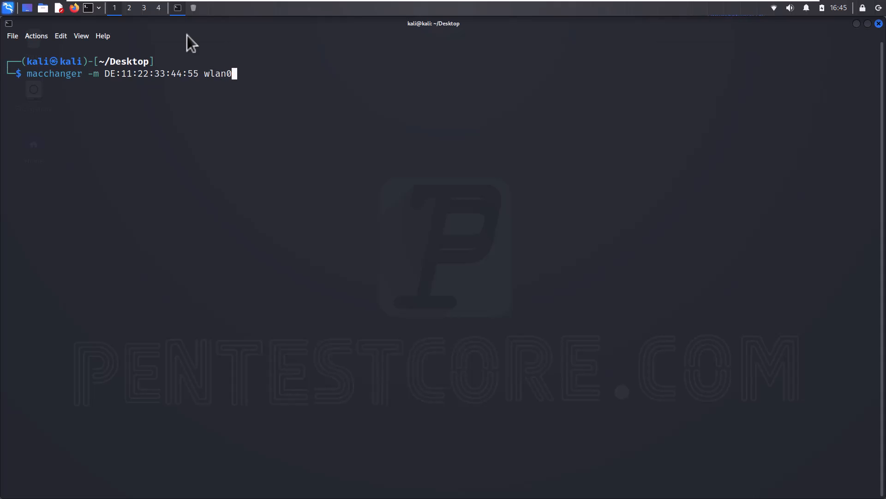
Prefix the macchanger command with sudo and run it; it fails as wlan0 is busy
double_click(77, 74)
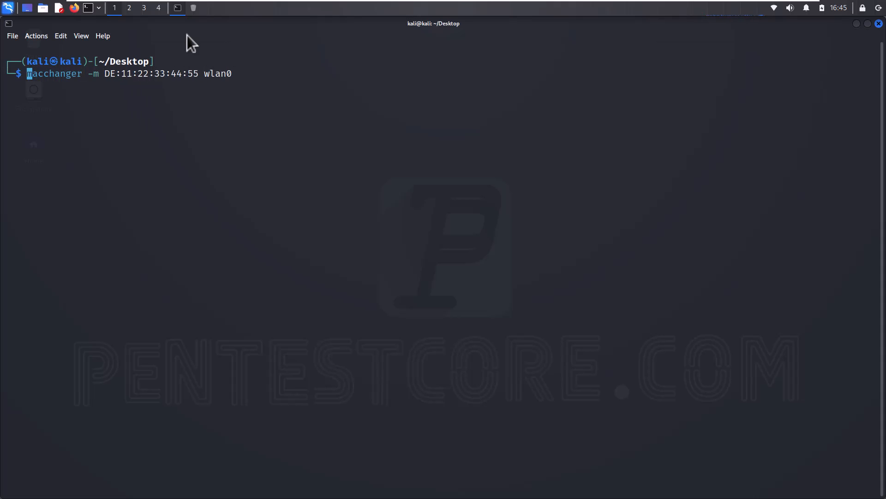
type("sudo")
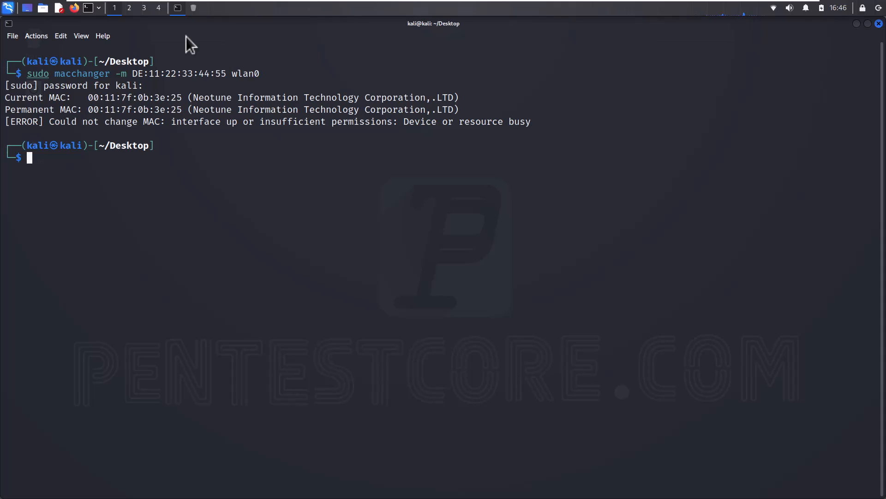
Bring wlan0 down with ifconfig so macchanger sets its MAC to de:11:22:33:44:55
type("ifconfig")
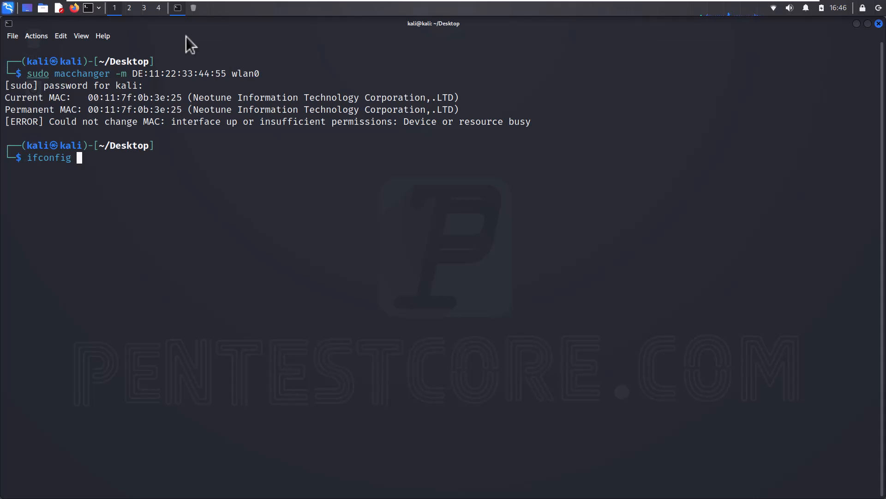
type("wlan")
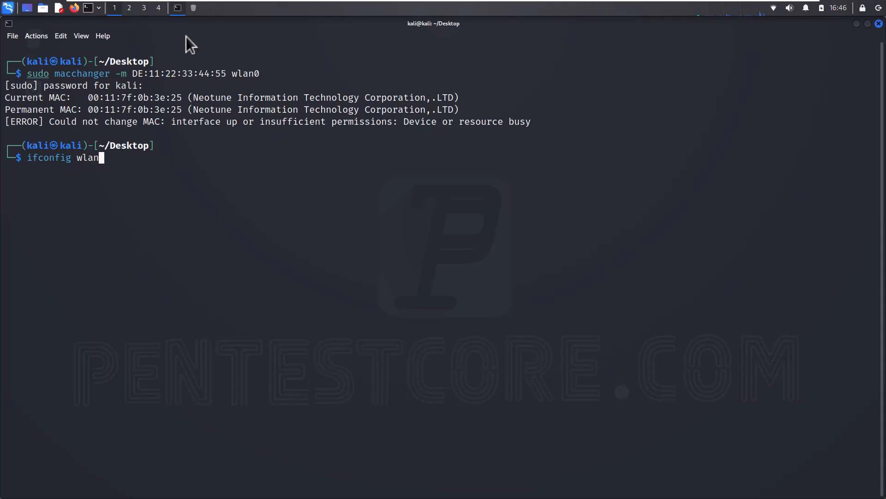
type("0 down")
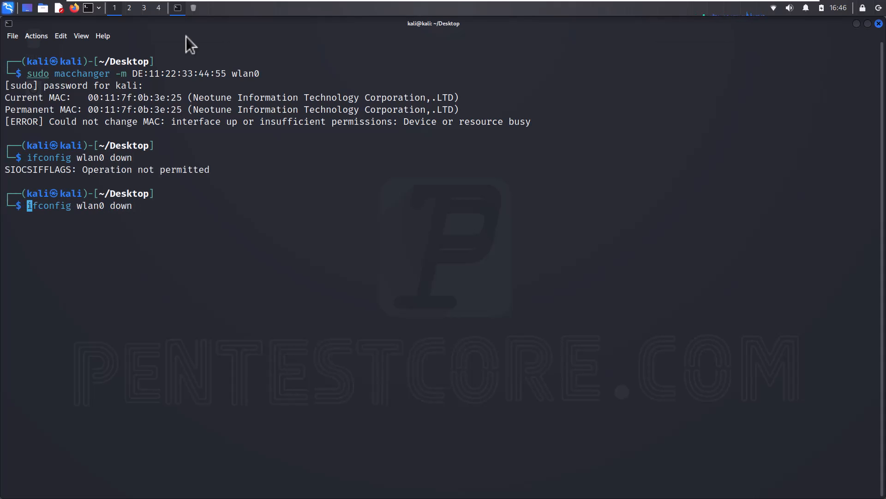
type("sudo")
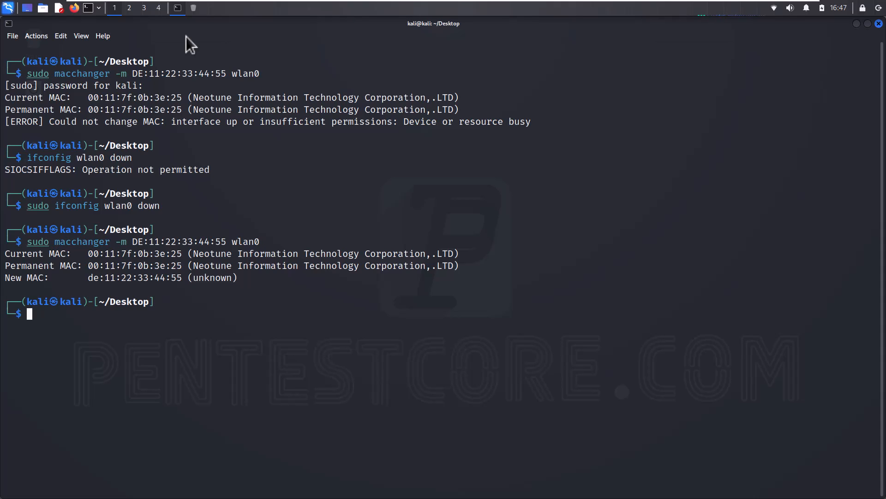
Run sudo ifconfig wlan0 down and then sudo ifconfig wlan0 up to re-enable the interface
type("ifconfig wlan0 down")
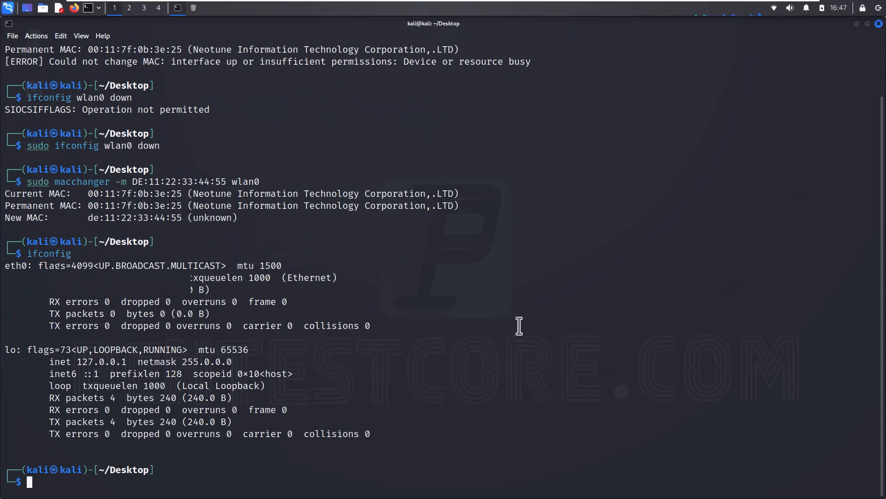
mouse_move(303, 243)
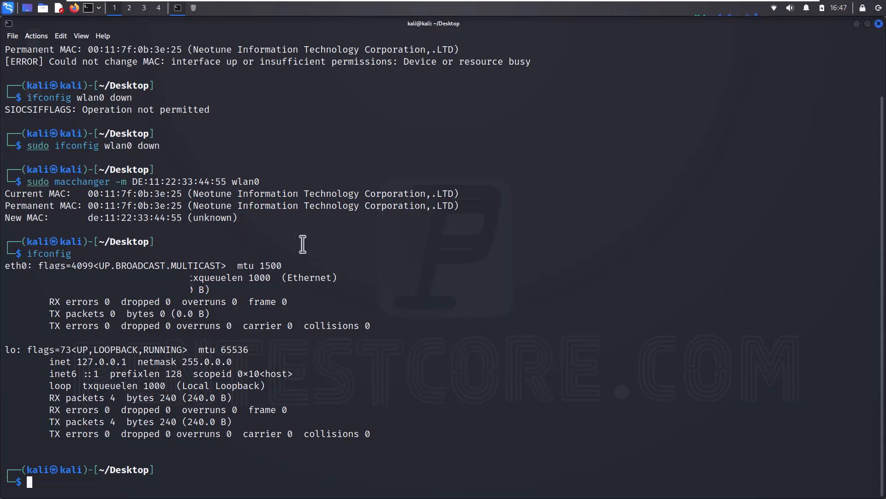
mouse_move(31, 95)
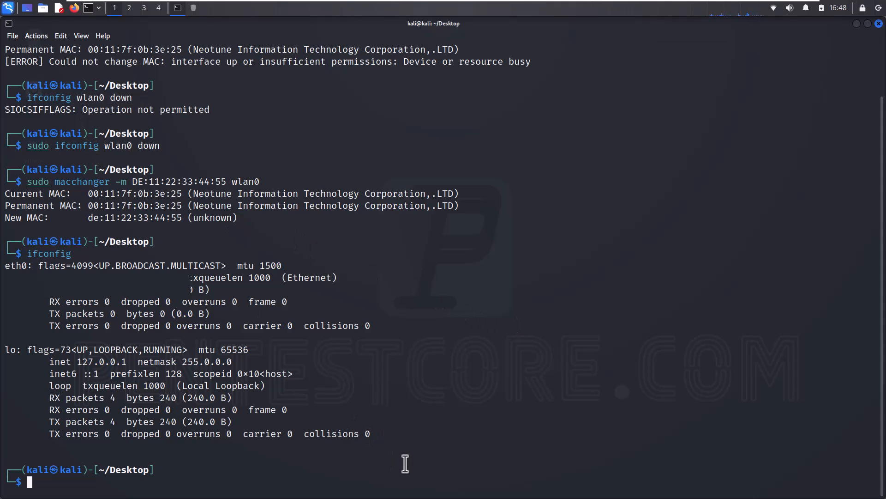
type("sudo ifconfig wlan0 down")
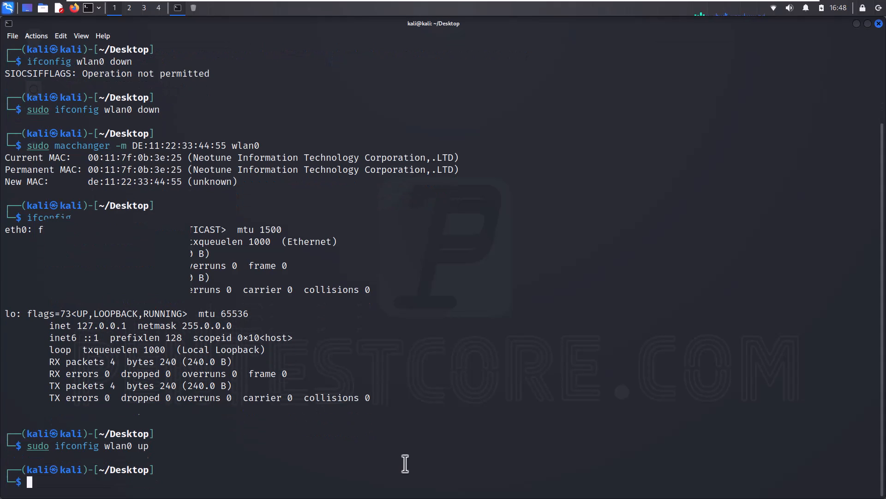
type("sudo ifconfig wlan0 up")
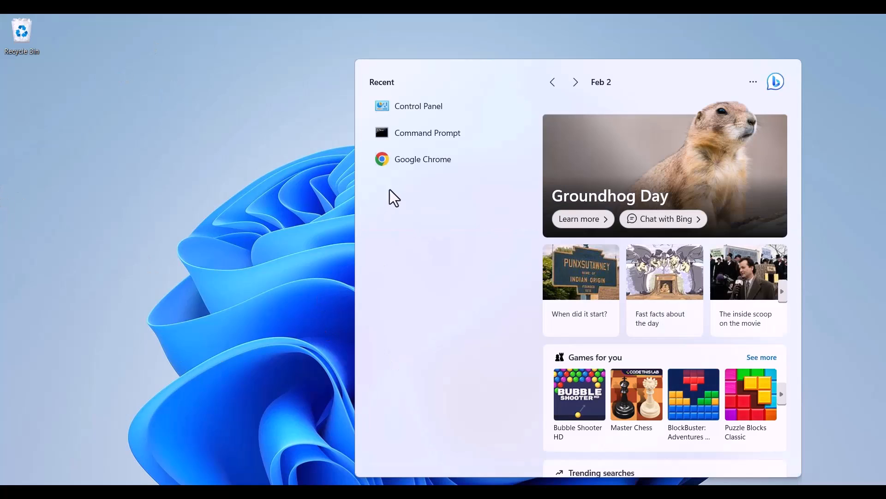
Navigate Control Panel to Network and Sharing Centre's adapter settings list
left_click(419, 105)
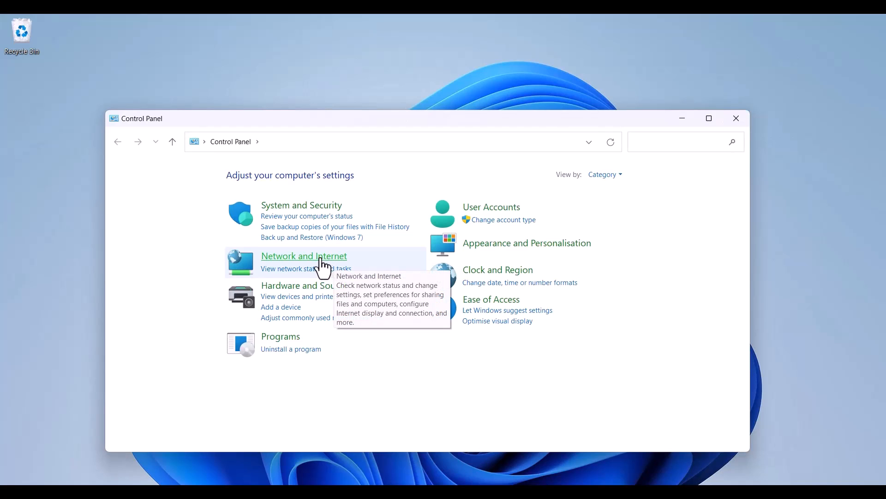
left_click(303, 256)
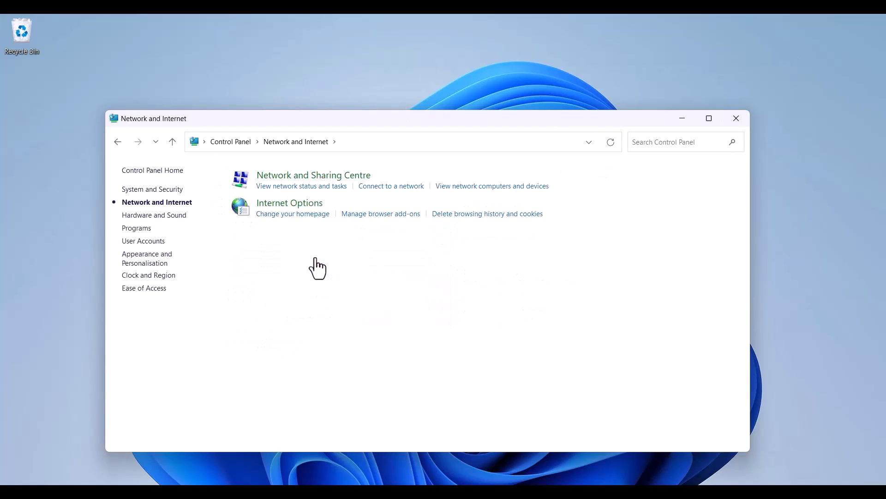
mouse_move(294, 181)
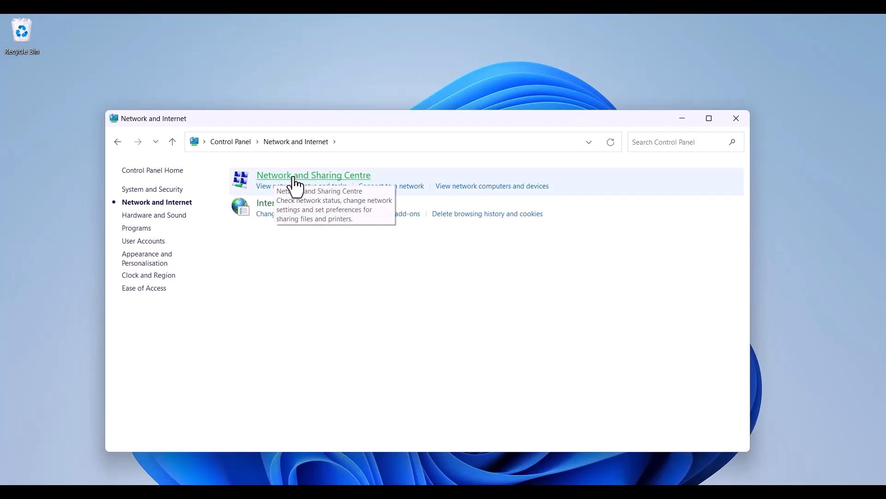
left_click(313, 174)
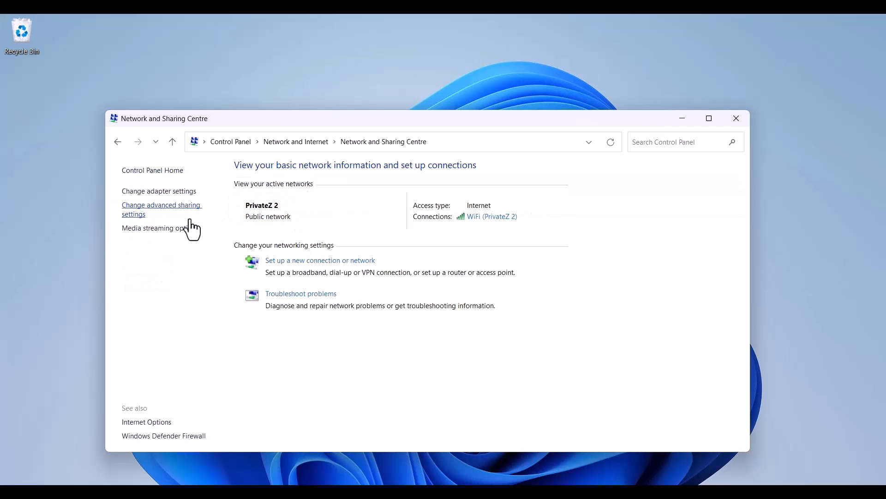
mouse_move(159, 191)
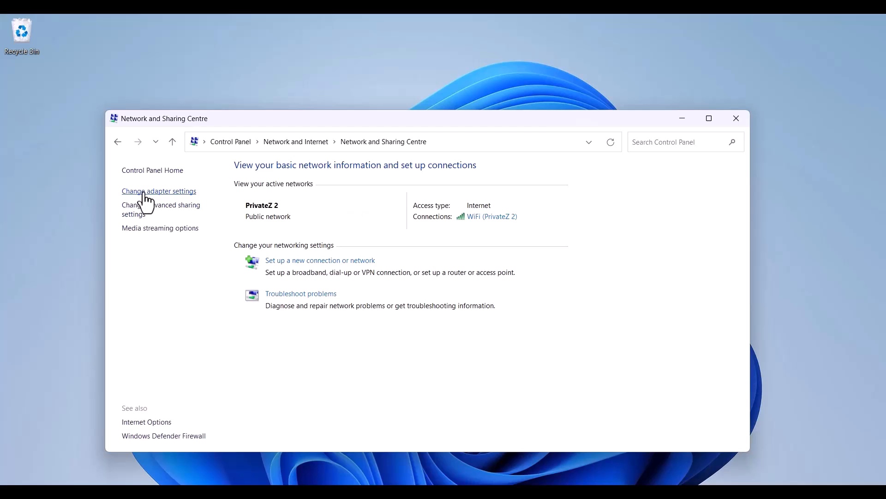
left_click(159, 191)
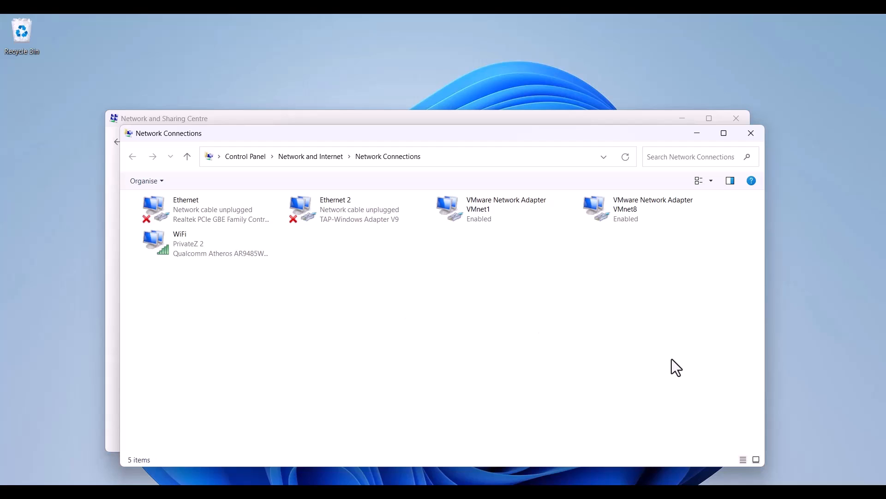
mouse_move(212, 251)
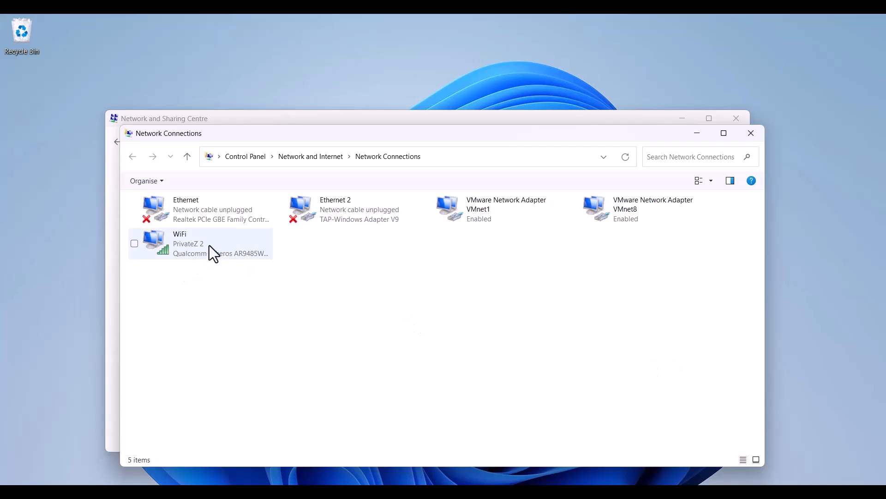
View the WiFi connection's details and inspect its physical address, then start cmd from Run
double_click(197, 243)
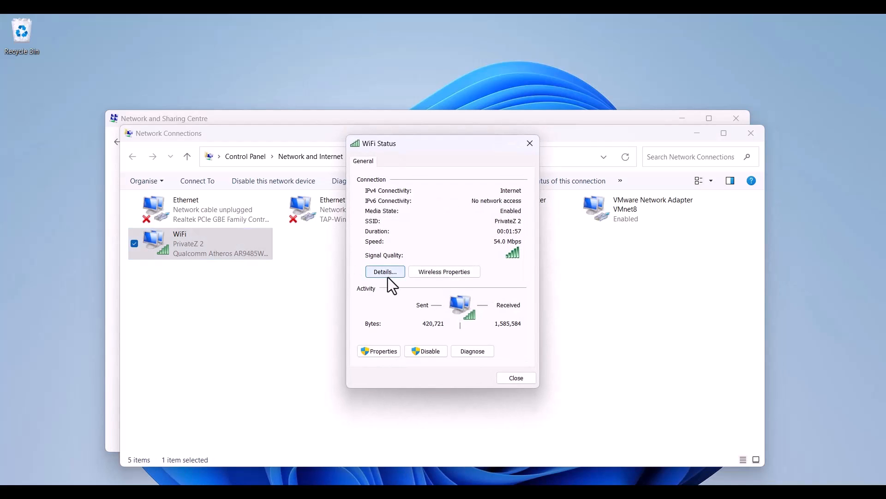
left_click(385, 271)
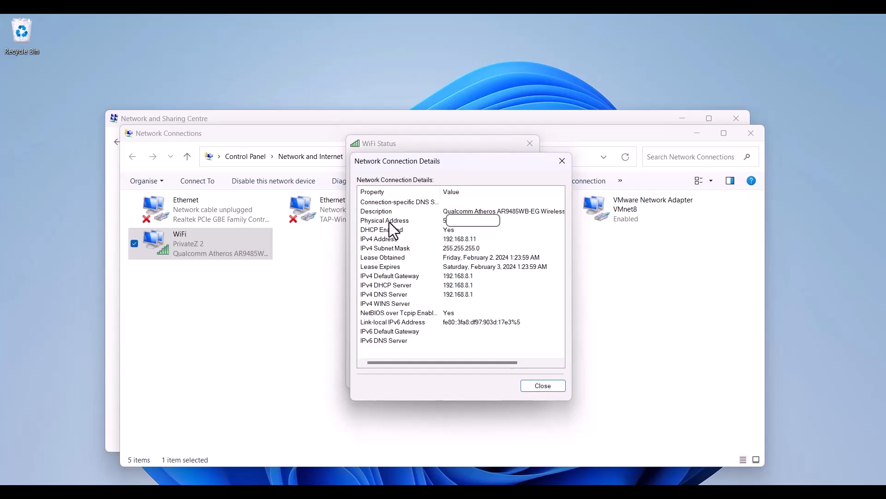
left_click(385, 219)
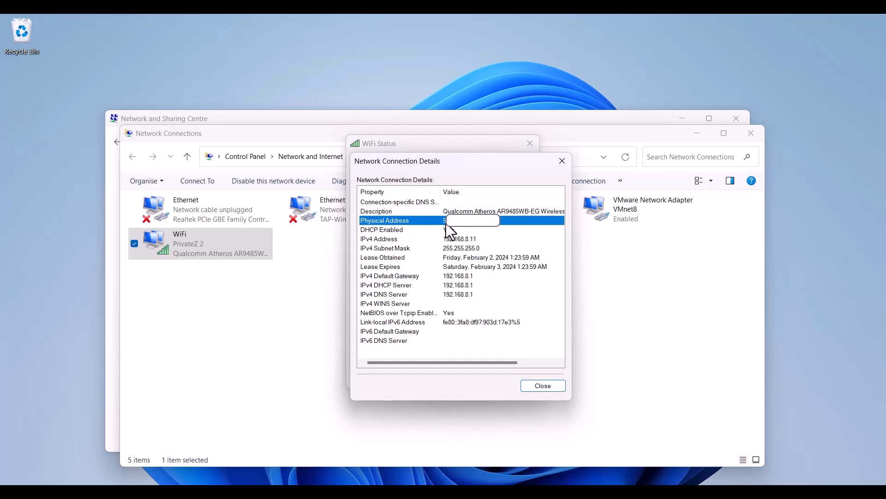
mouse_move(458, 231)
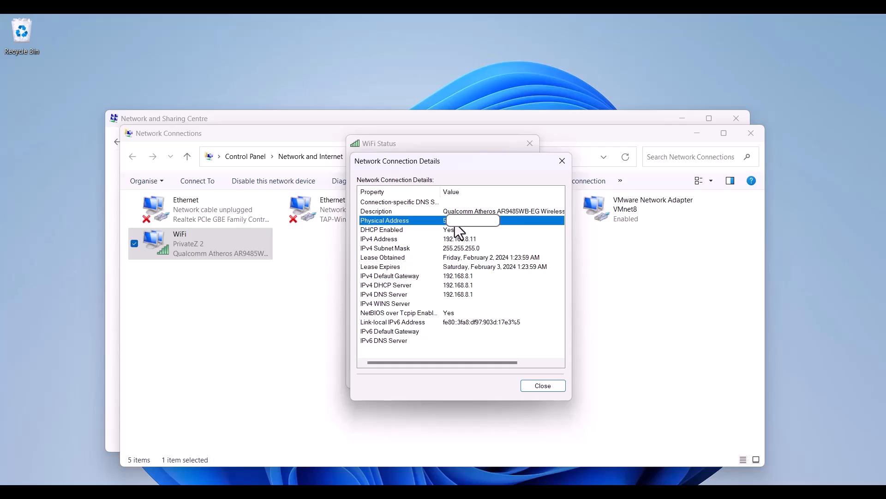
mouse_move(456, 233)
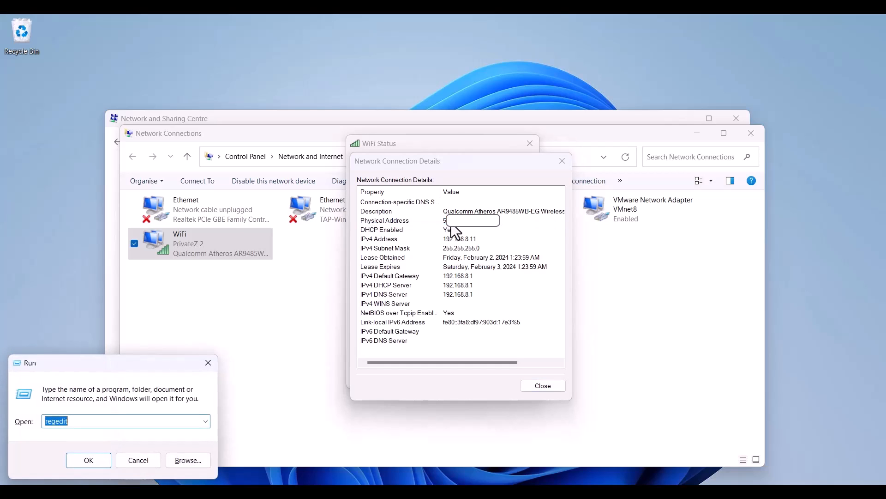
type("cmd")
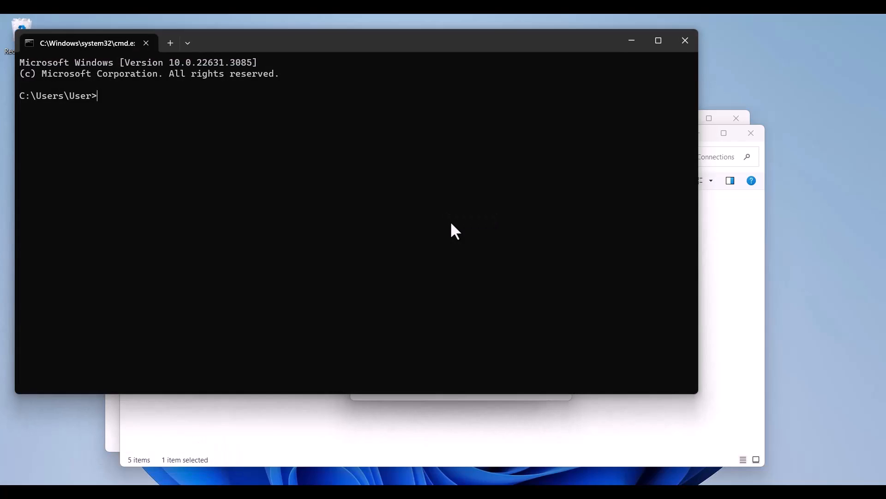
Run getmac and select the connected adapter's device GUID from its transport name
type("getmac")
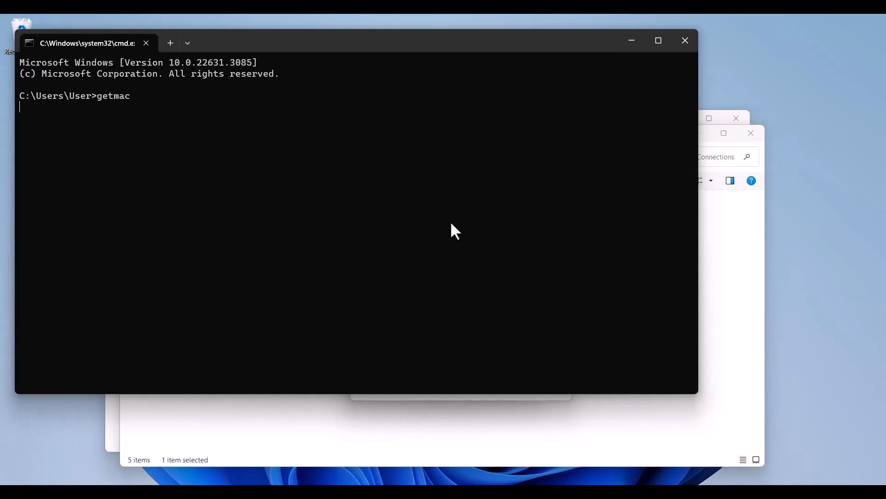
key("enter")
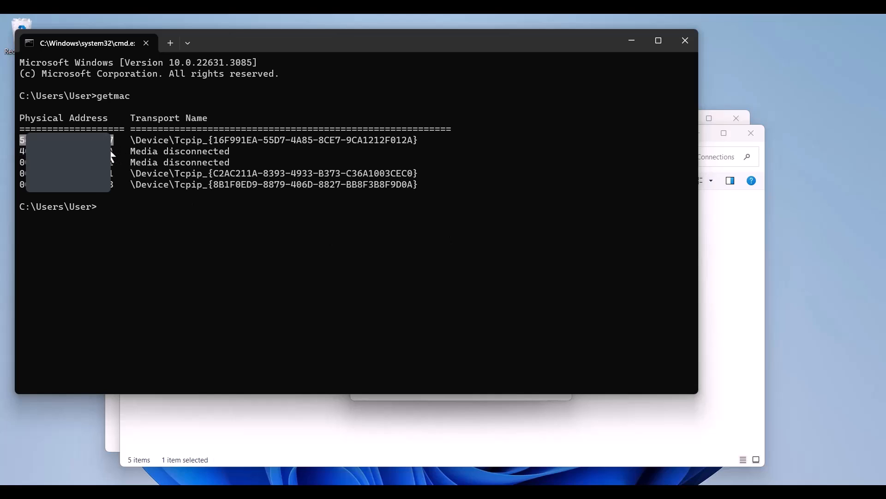
mouse_move(220, 154)
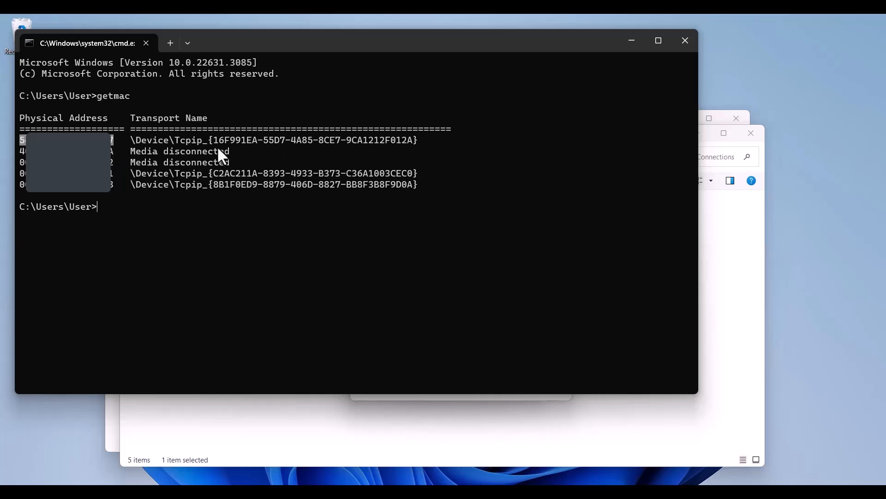
left_click_drag(213, 141, 389, 140)
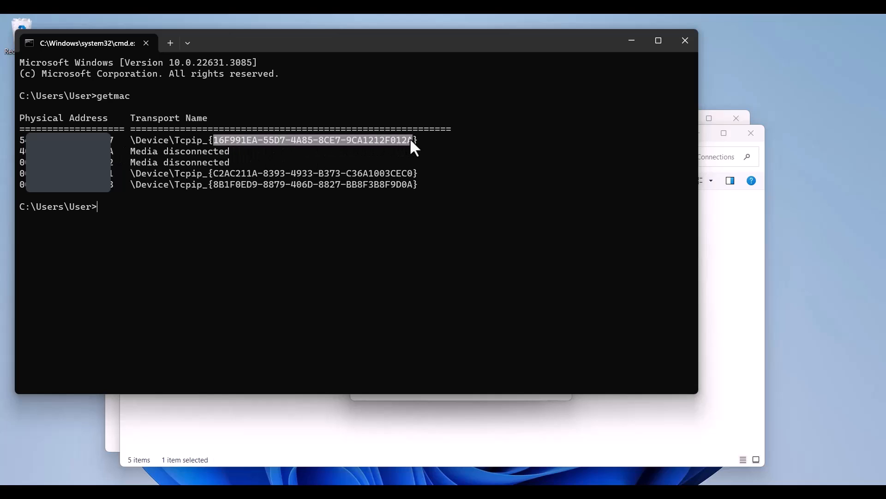
mouse_move(306, 151)
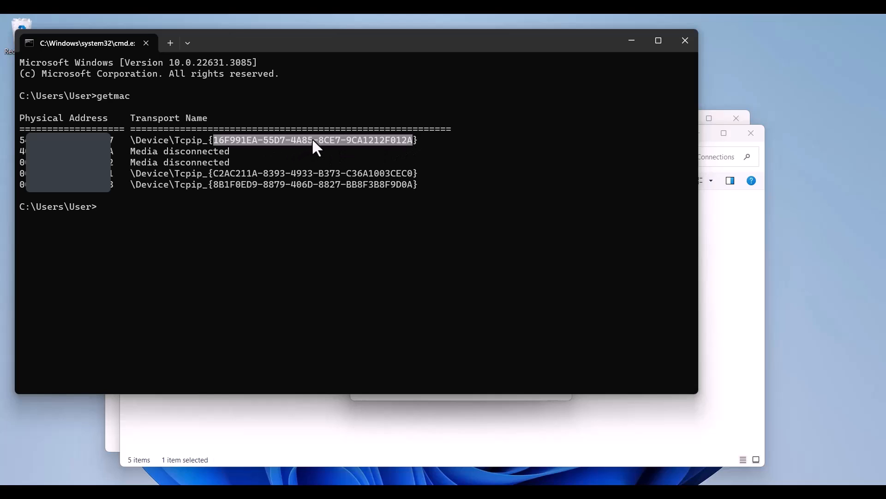
left_click(362, 152)
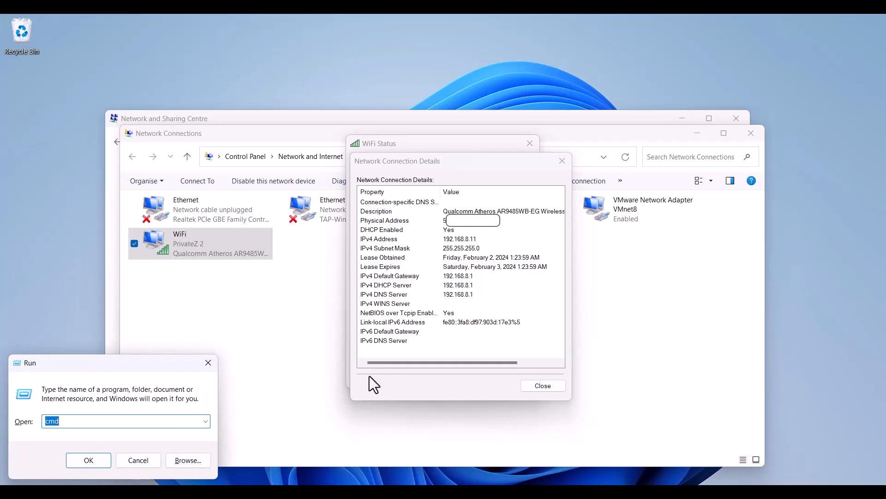
Launch Registry Editor by running regedit from the Run dialog
type("regedit")
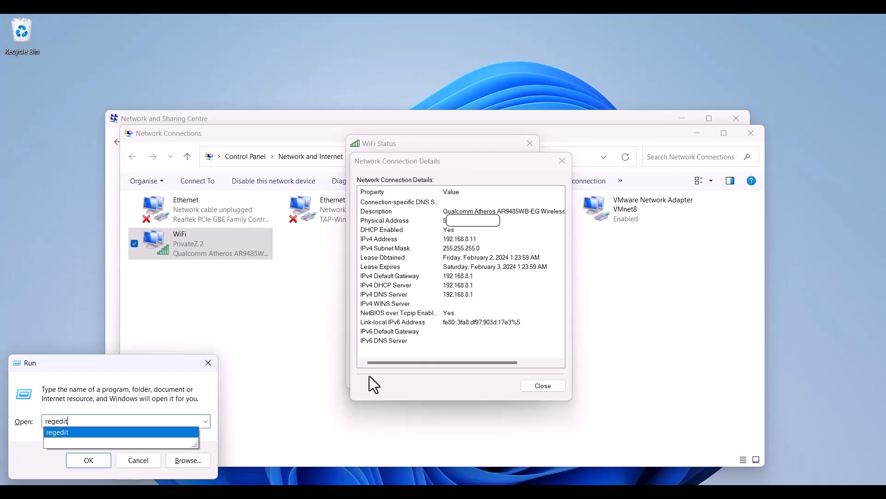
left_click(138, 460)
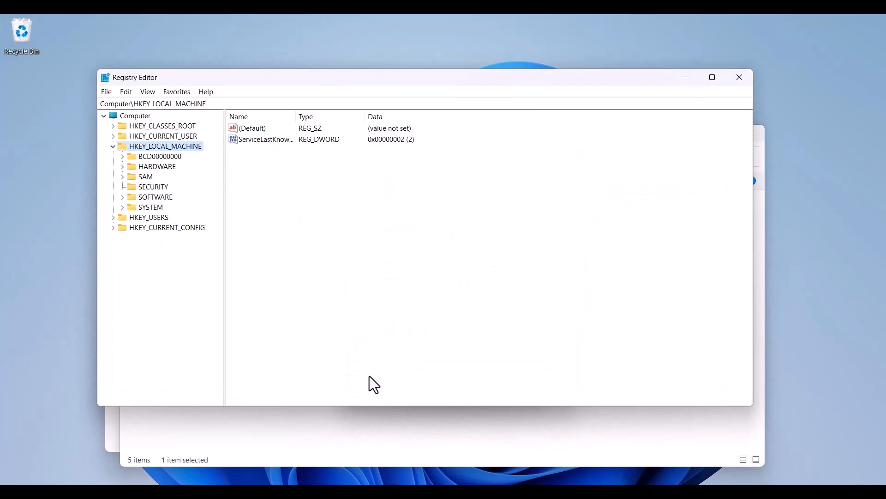
mouse_move(191, 161)
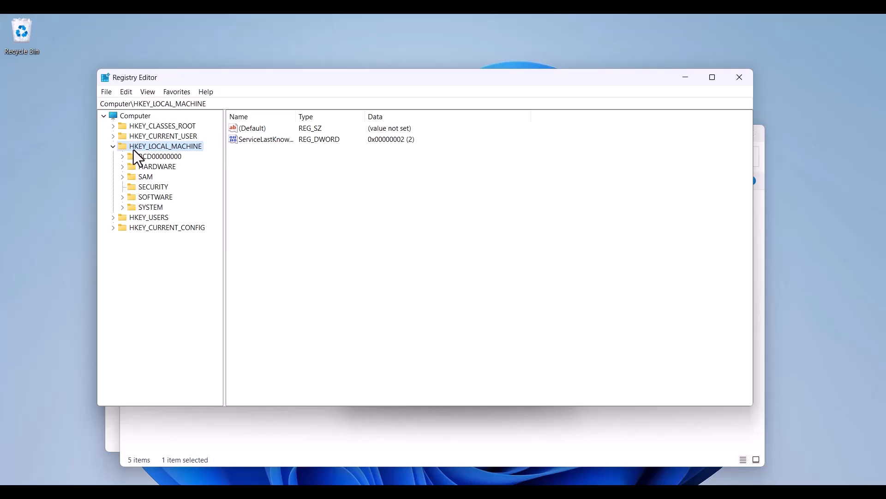
mouse_move(125, 216)
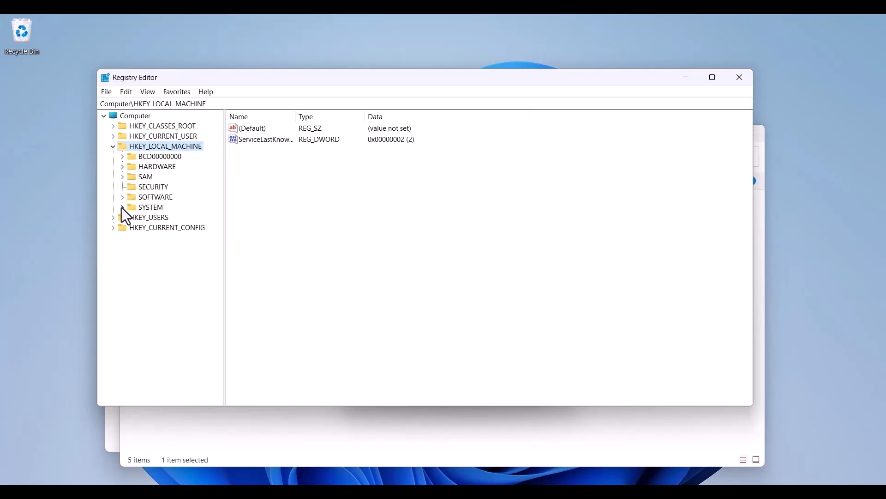
Expand SYSTEM > ControlSet001 and select the Control key to list its values
left_click(123, 207)
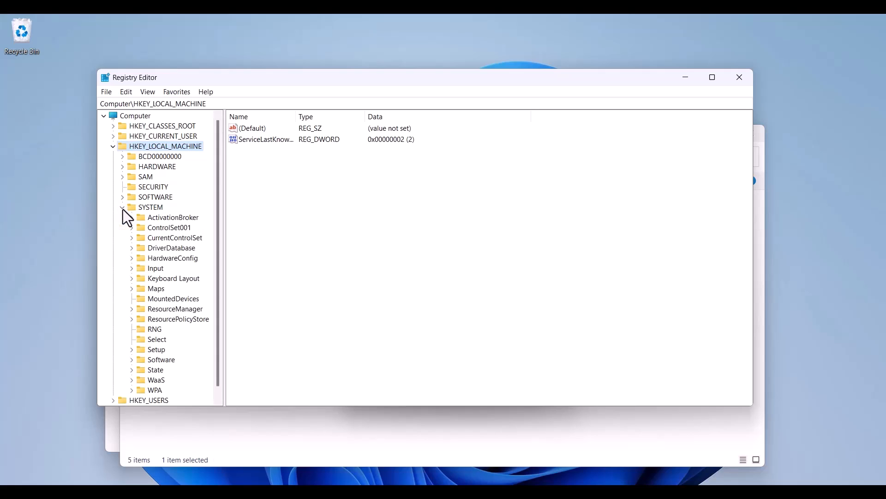
scroll("down", 3)
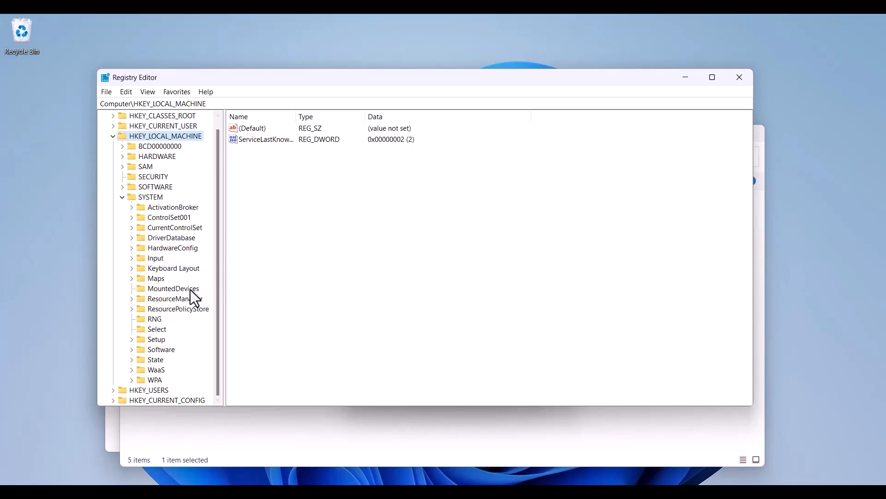
mouse_move(164, 232)
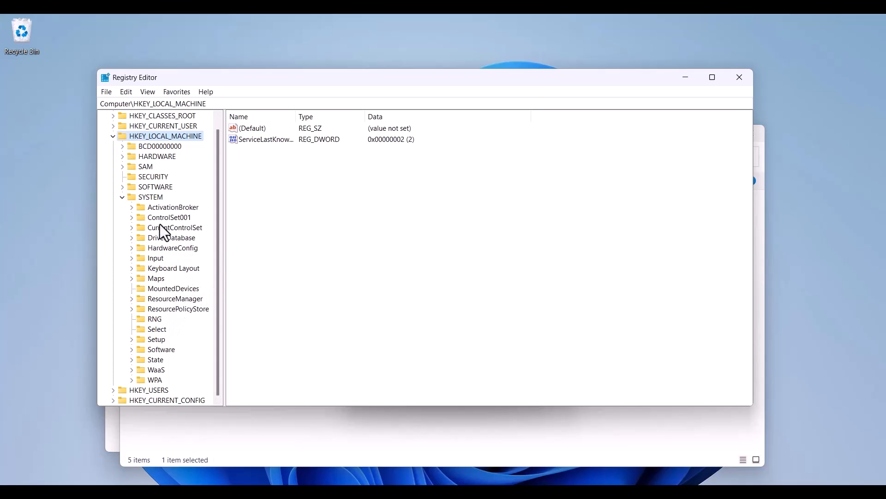
left_click(131, 217)
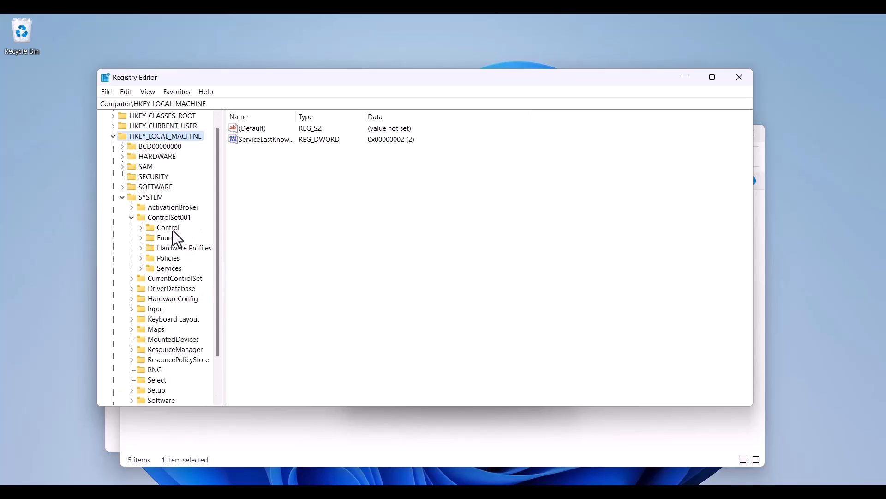
mouse_move(178, 249)
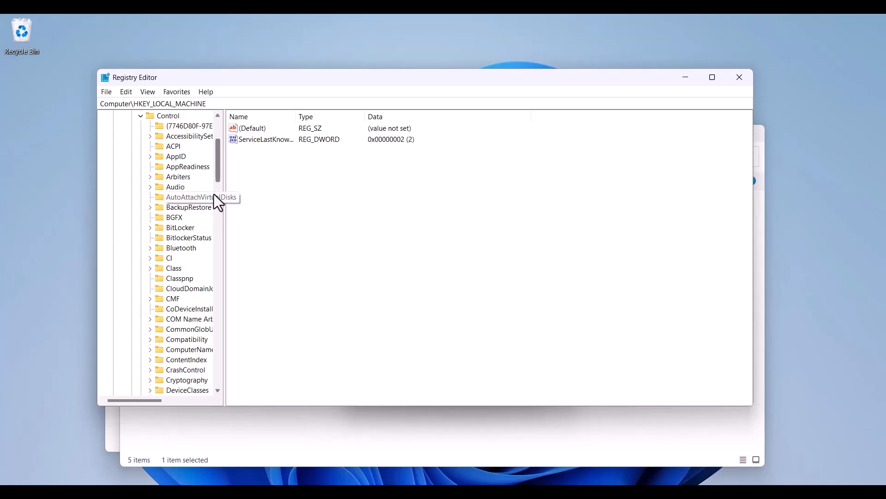
mouse_move(219, 175)
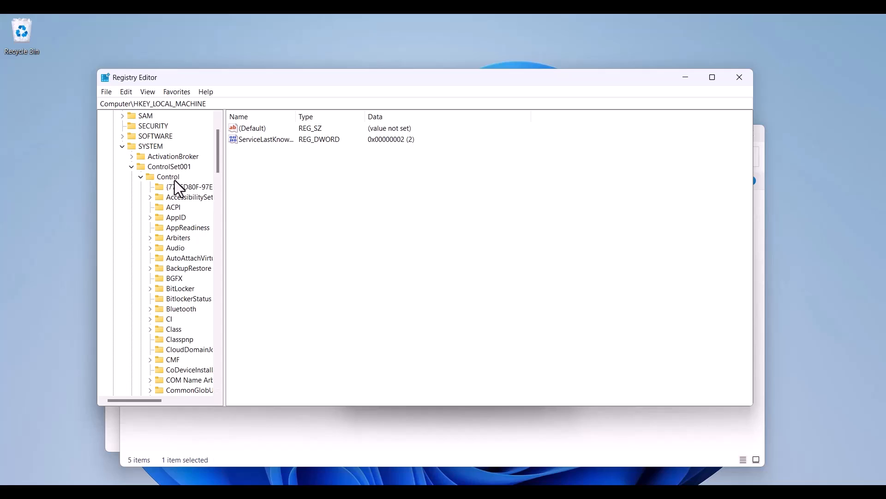
left_click(167, 176)
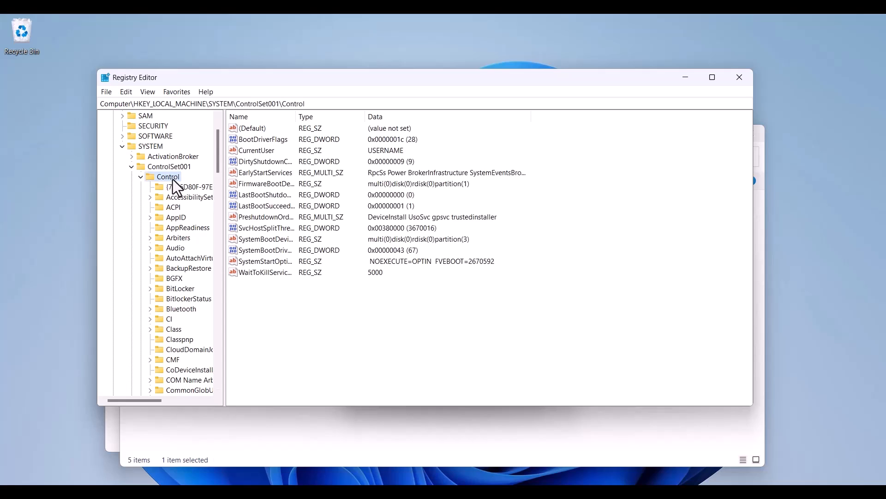
Search the Control key for the pasted adapter GUID, landing on Class subkey 0001 for the wireless adapter
right_click(168, 177)
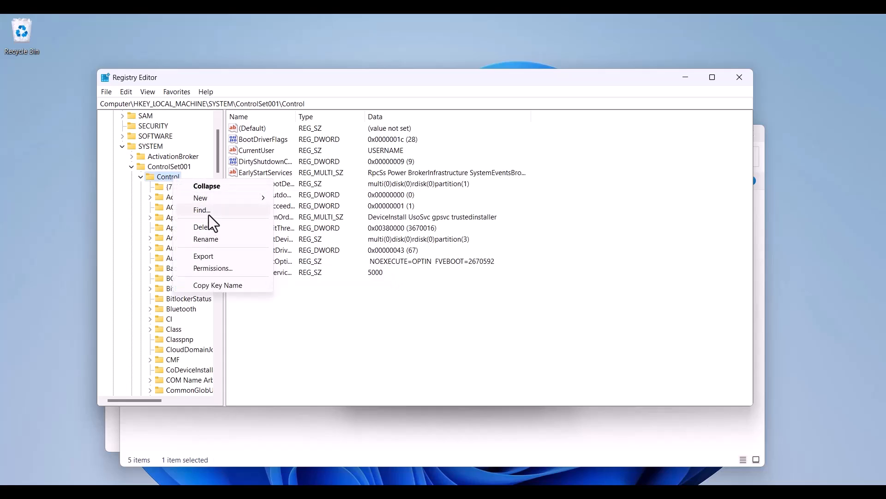
left_click(202, 210)
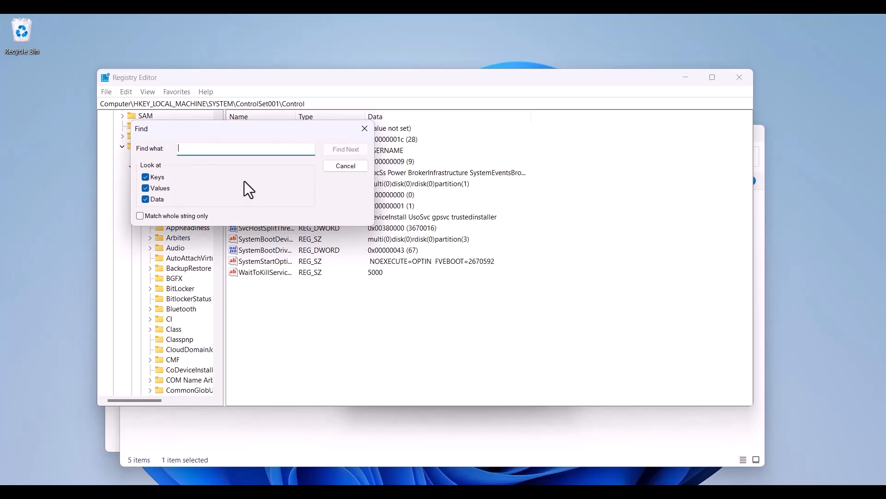
right_click(246, 148)
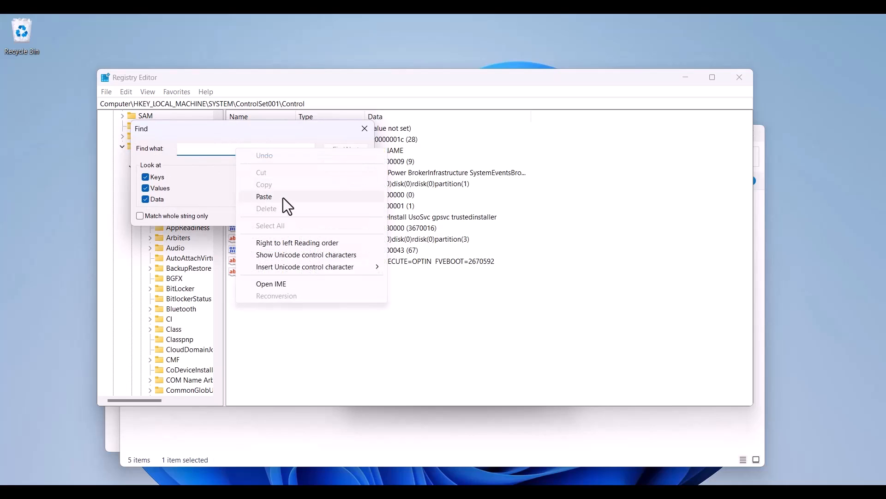
left_click(264, 196)
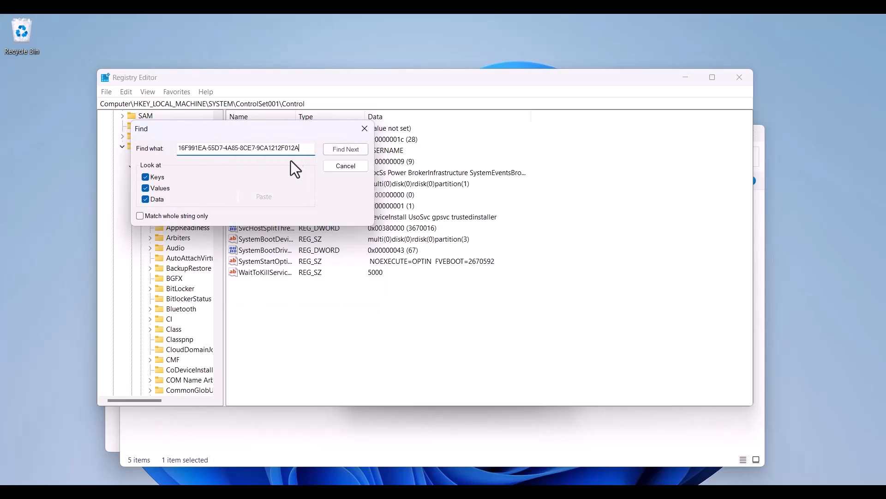
triple_click(242, 148)
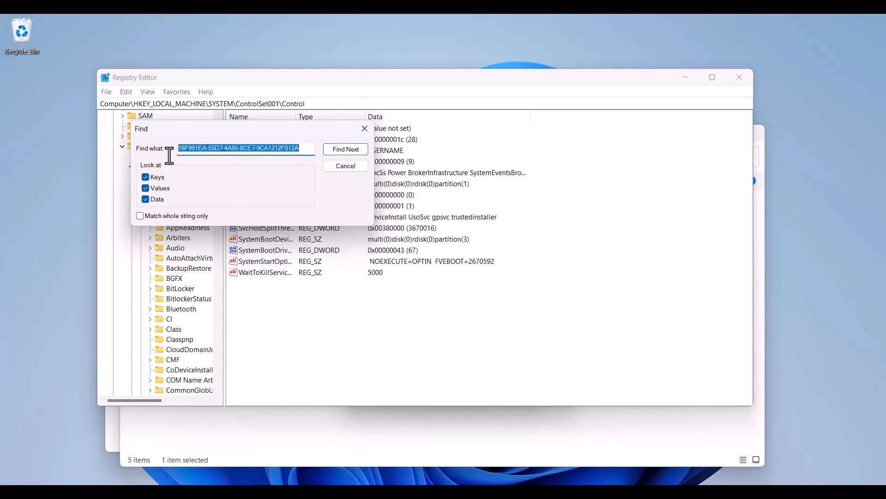
mouse_move(300, 188)
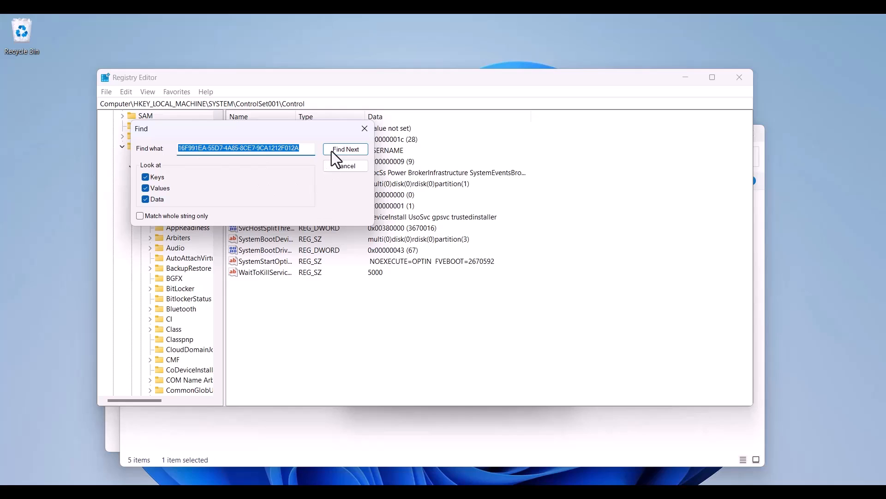
left_click(345, 149)
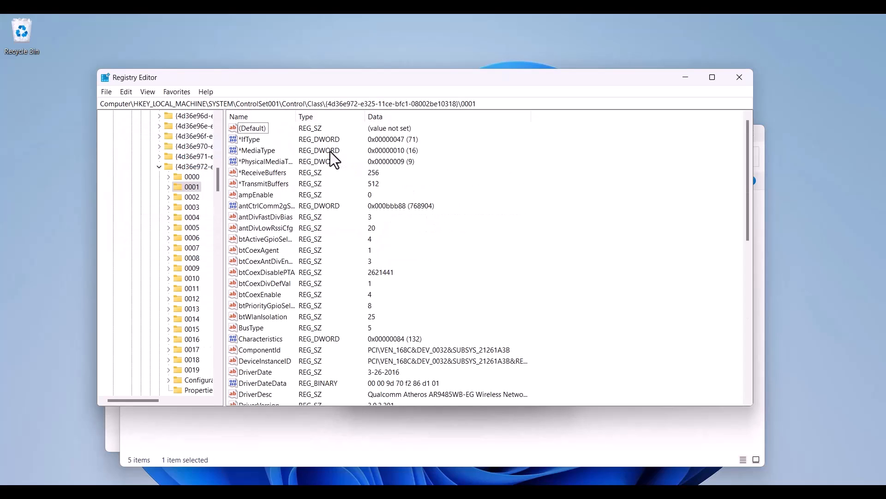
mouse_move(421, 279)
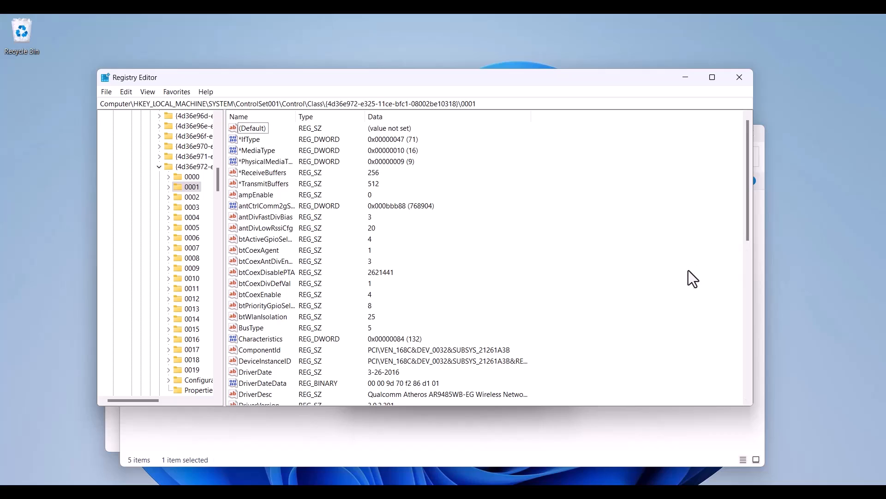
Create a string value named NetworkAddress in the adapter's 0001 key and open it for editing
right_click(693, 278)
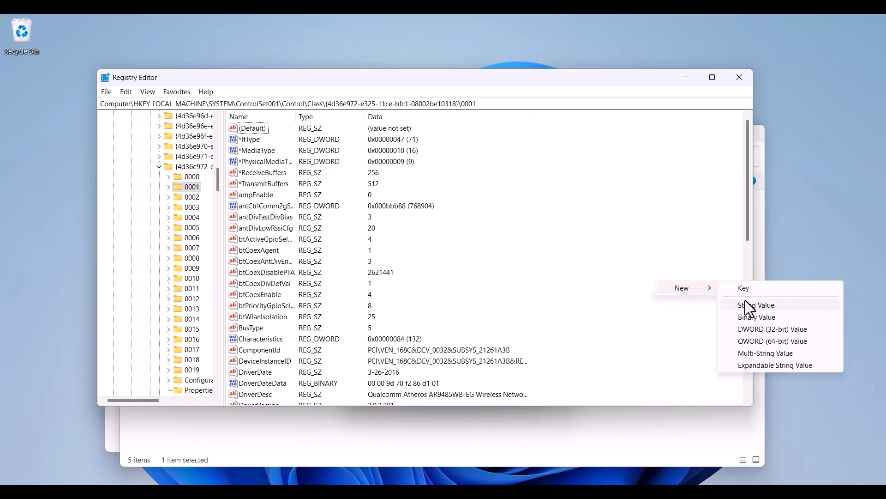
mouse_move(767, 320)
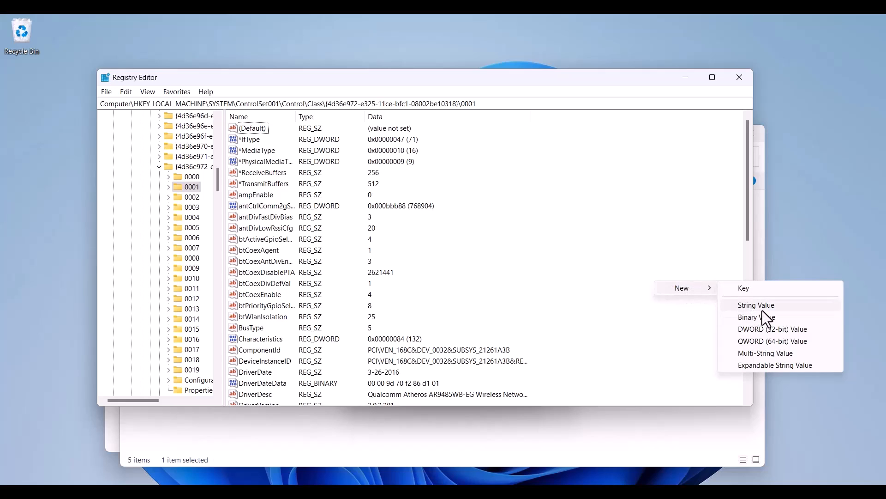
left_click(755, 304)
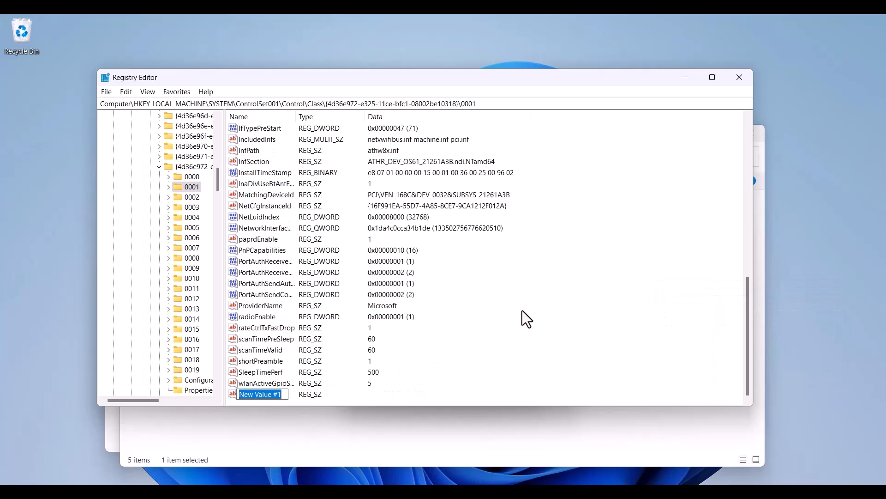
type("Network")
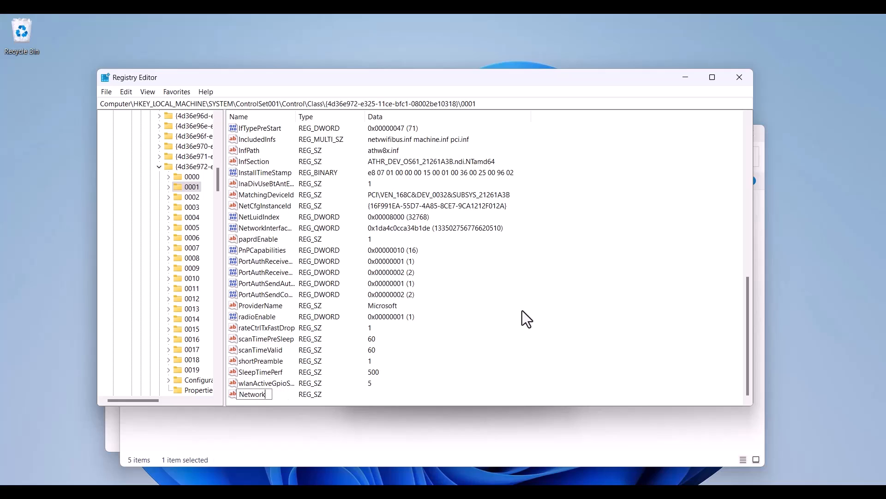
type("Addre")
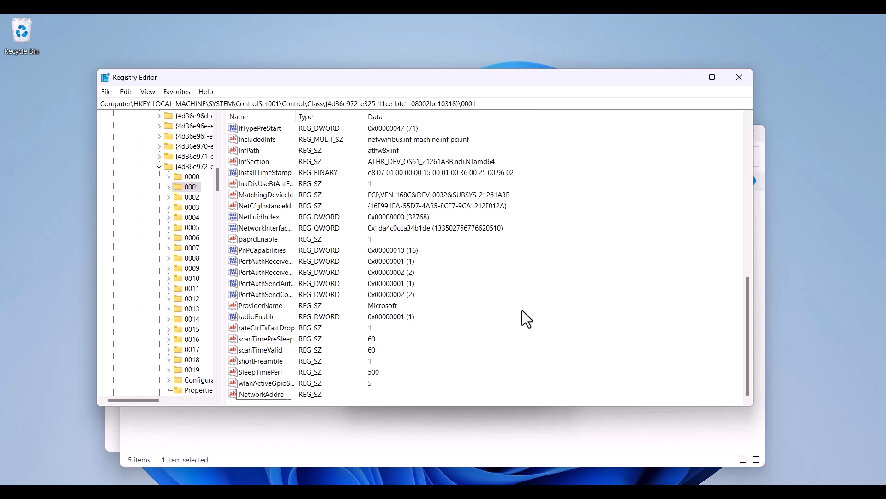
key("enter")
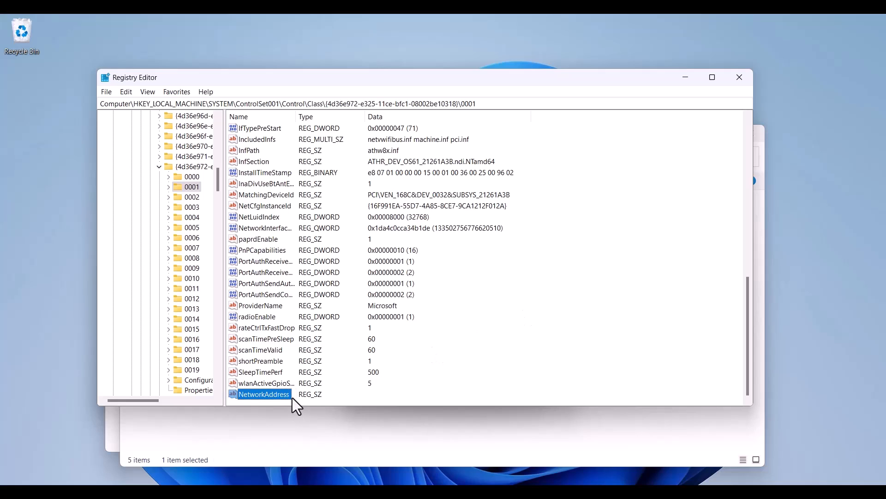
double_click(263, 395)
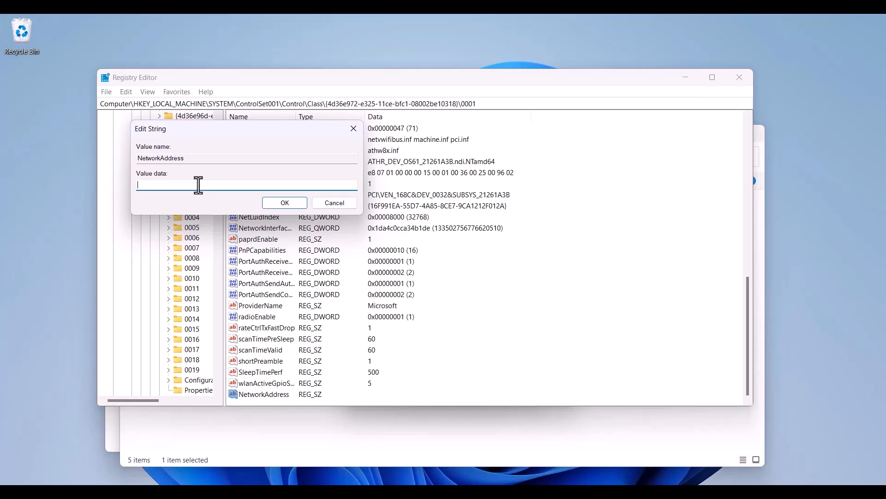
type("DE")
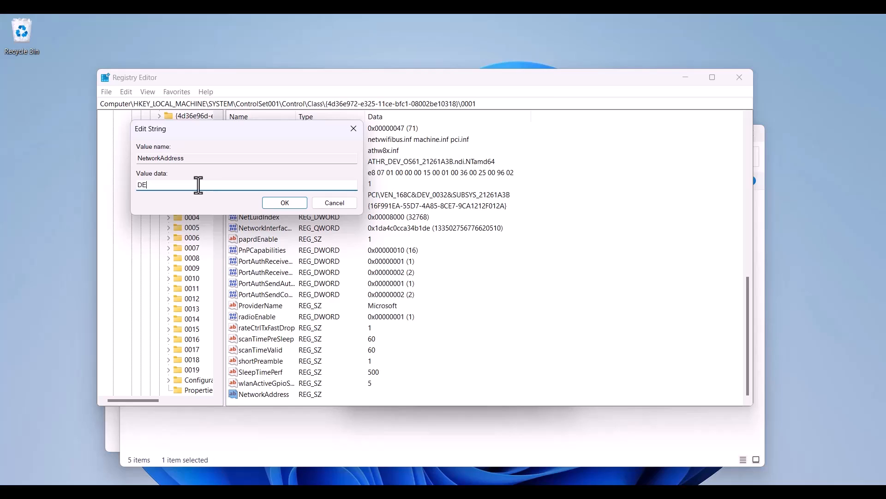
type("1122")
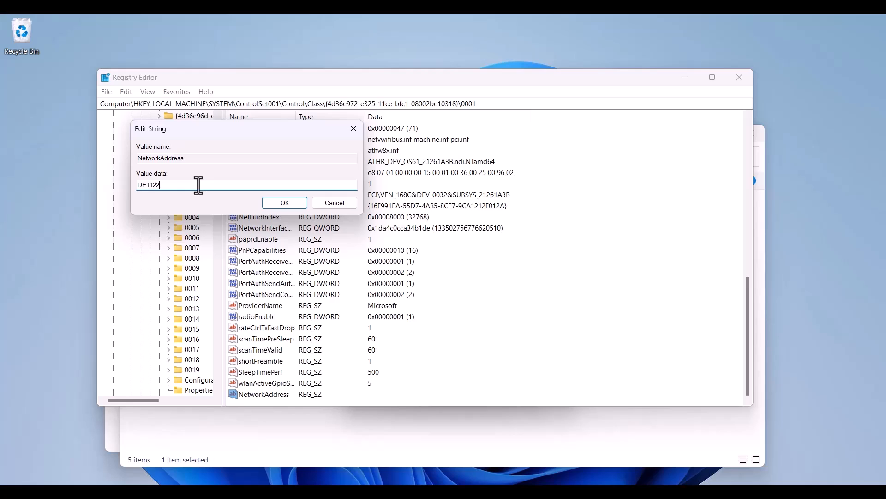
type("334455")
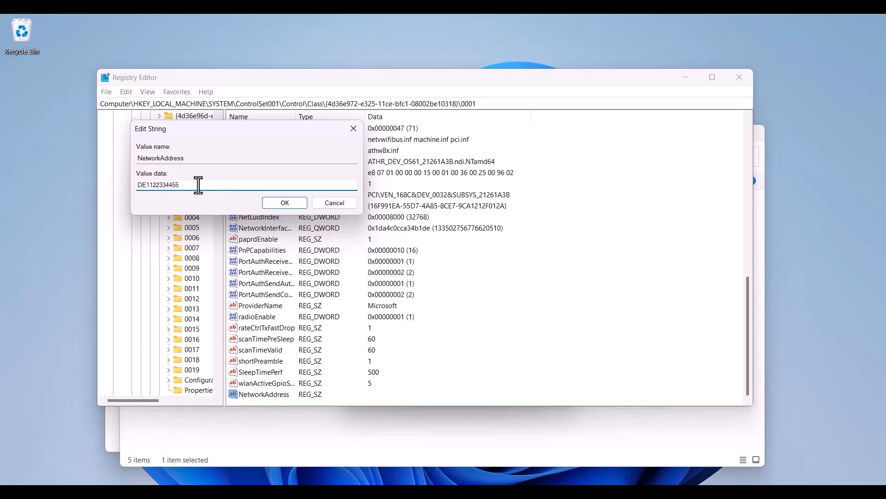
left_click(285, 203)
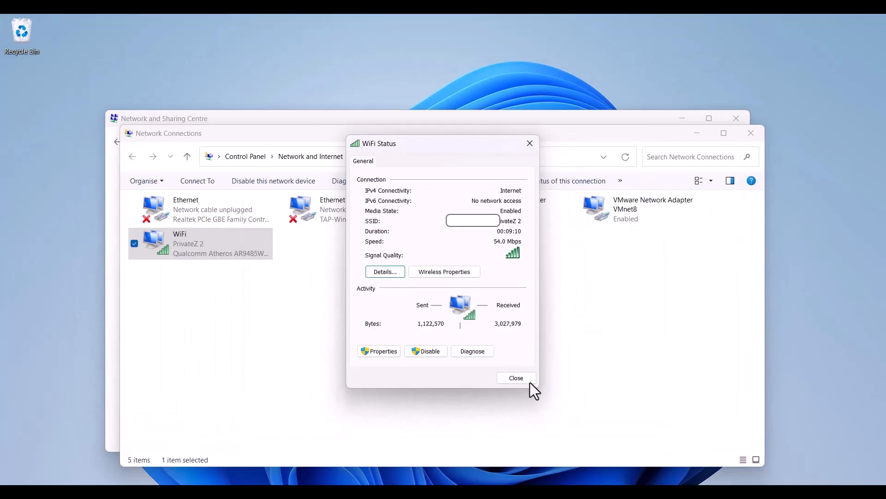
Disable the WiFi adapter and enable it again so it reconnects to PrivateZ 2
right_click(198, 243)
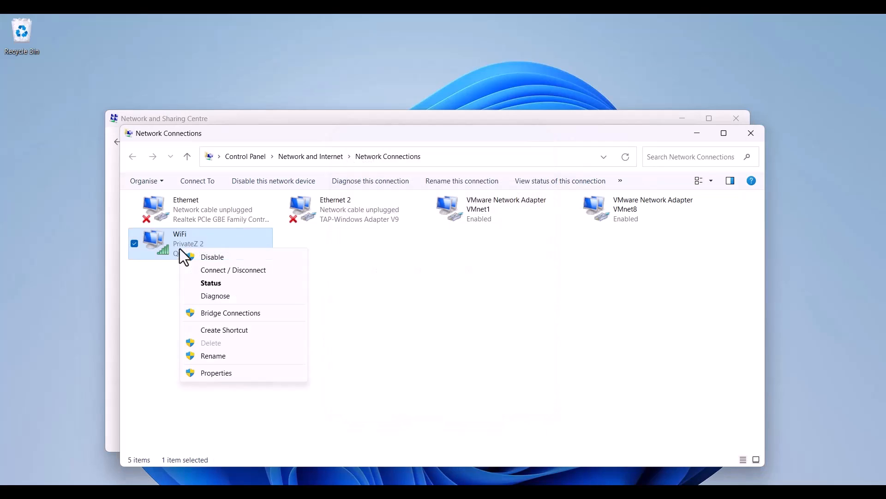
mouse_move(176, 261)
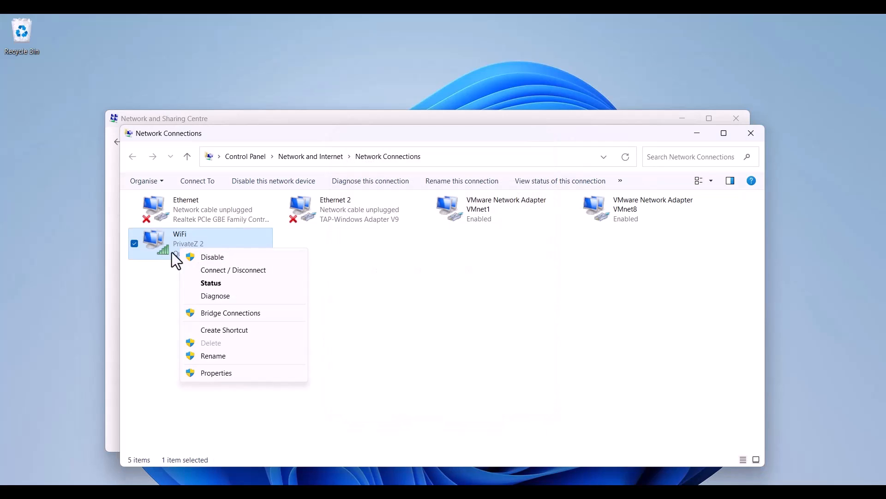
mouse_move(216, 268)
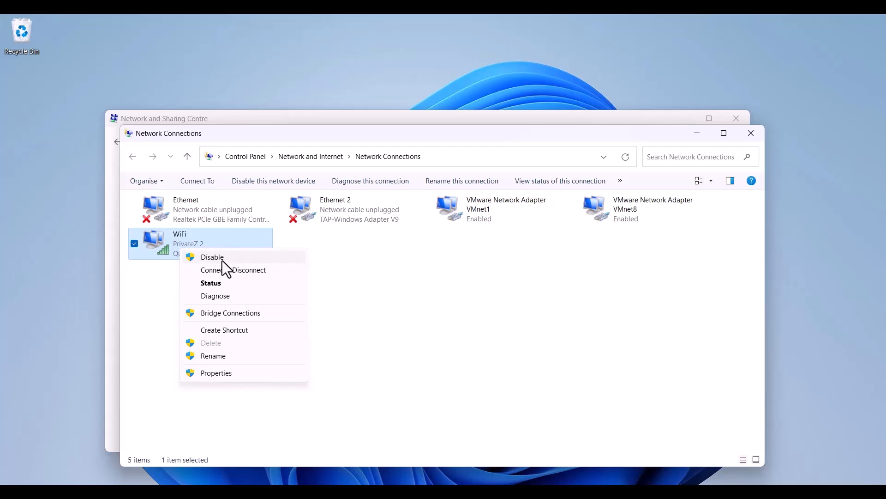
left_click(212, 257)
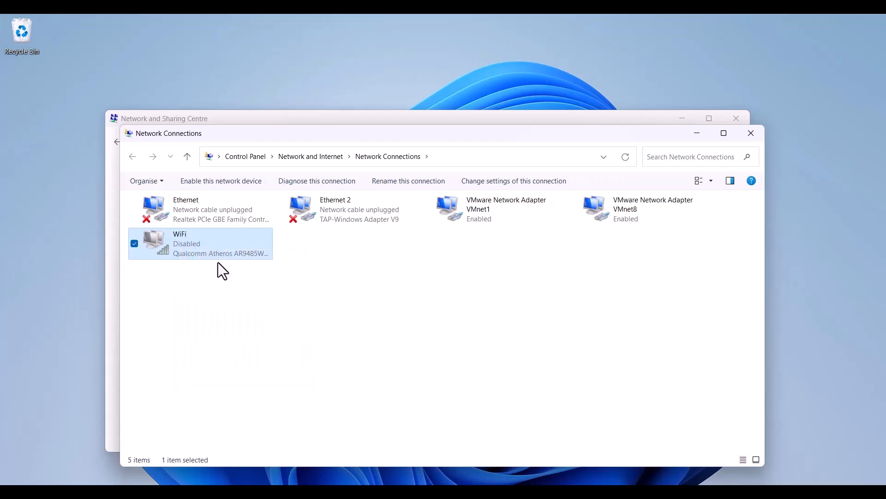
right_click(200, 242)
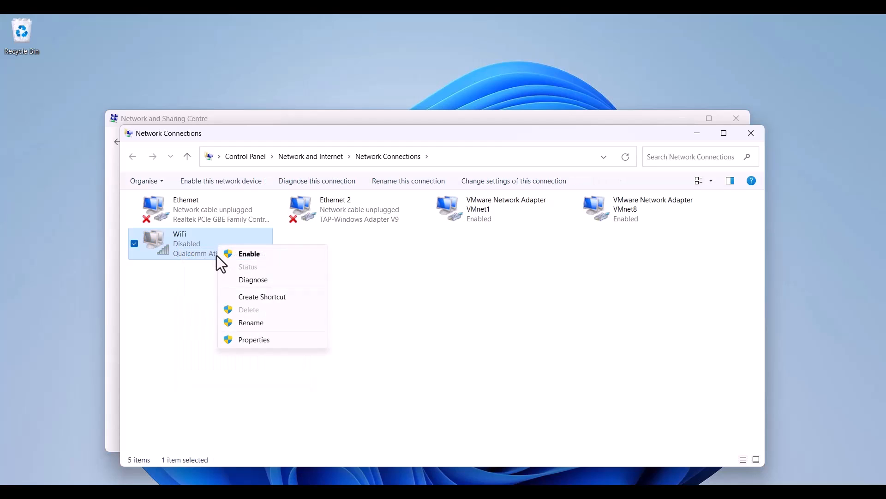
left_click(249, 253)
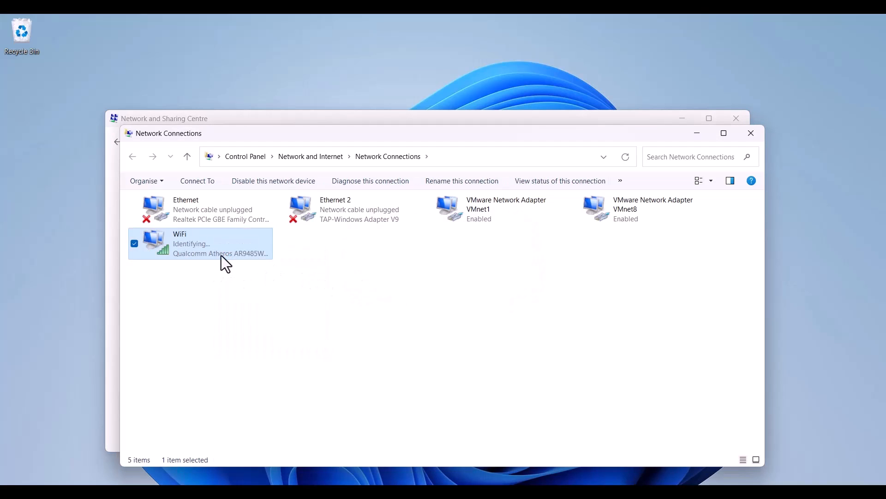
mouse_move(223, 258)
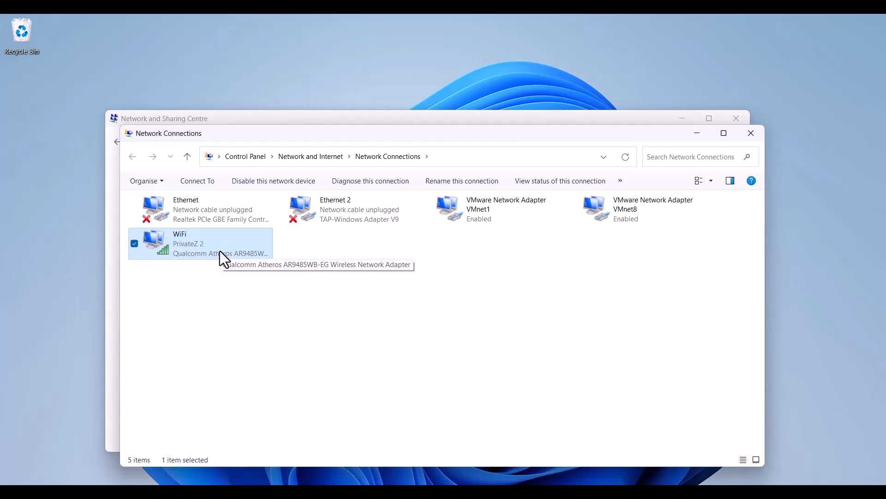
double_click(199, 243)
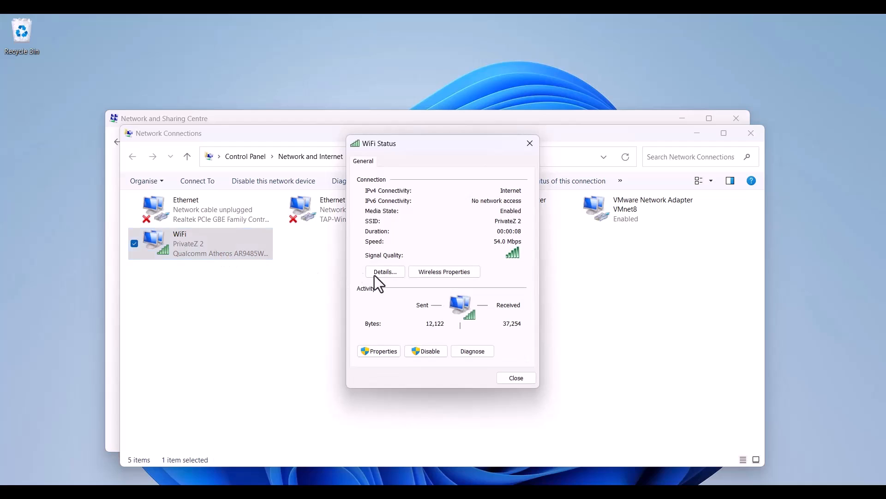
left_click(385, 272)
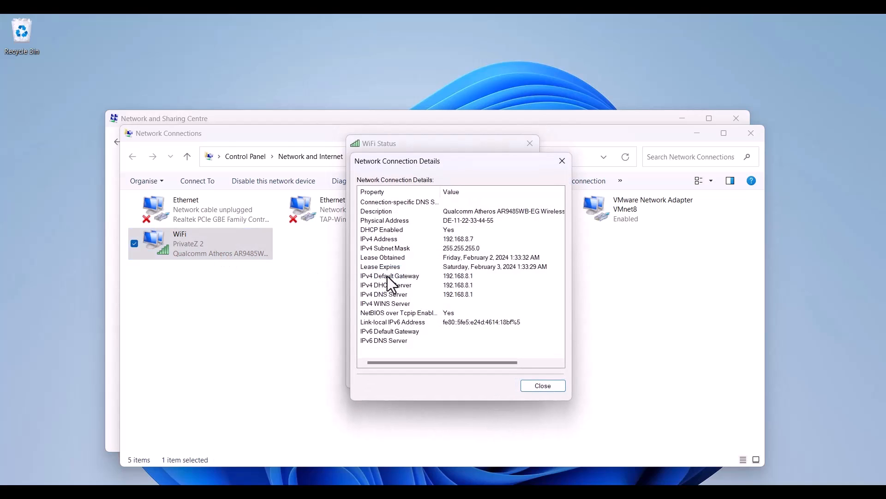
mouse_move(441, 231)
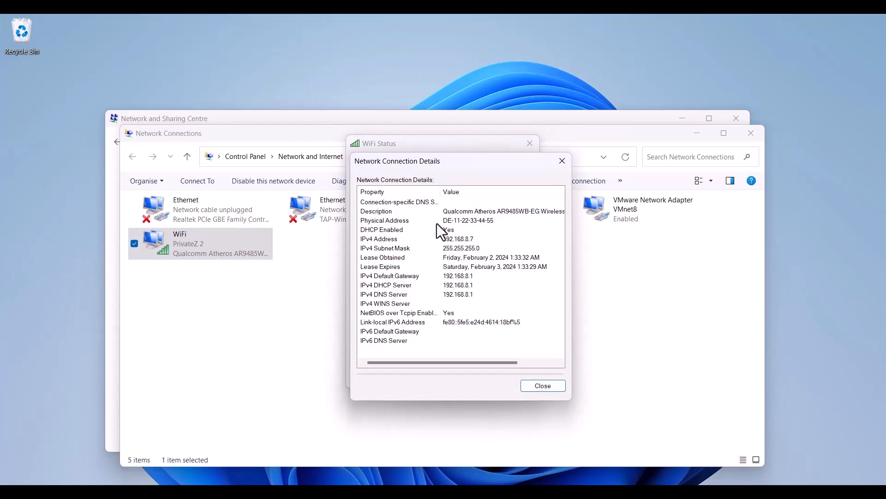
left_click(384, 219)
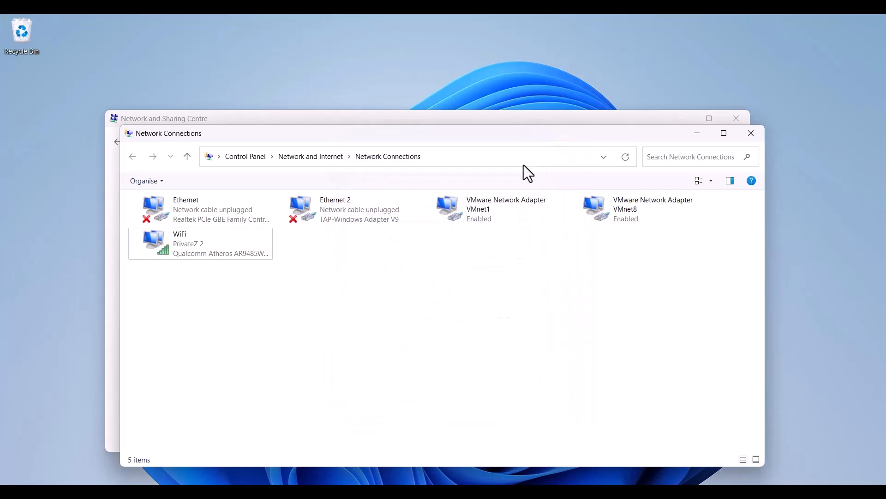
left_click(751, 133)
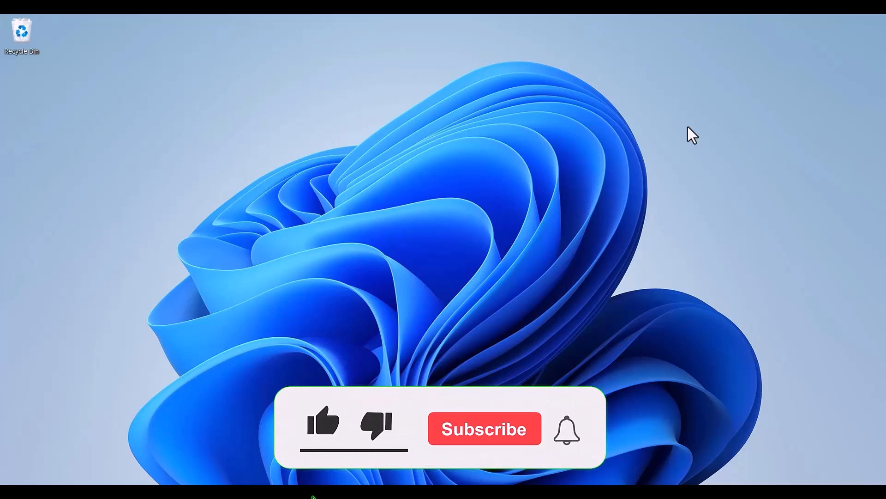
left_click(324, 426)
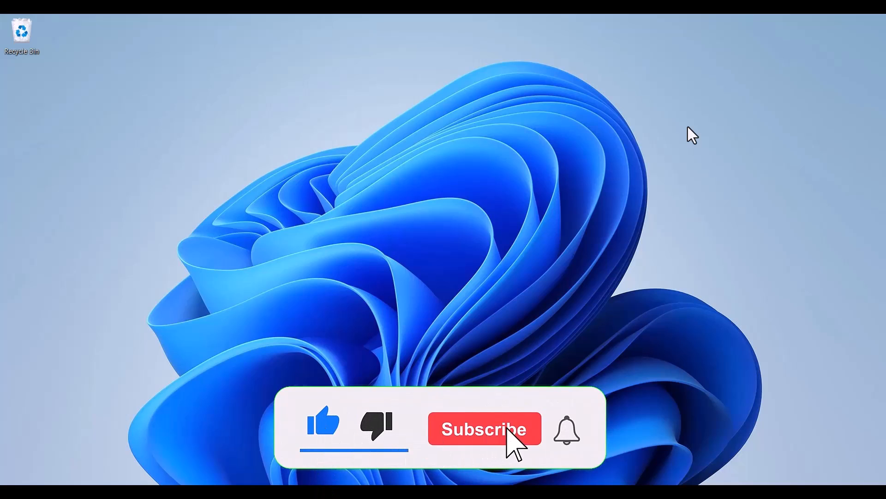
left_click(484, 427)
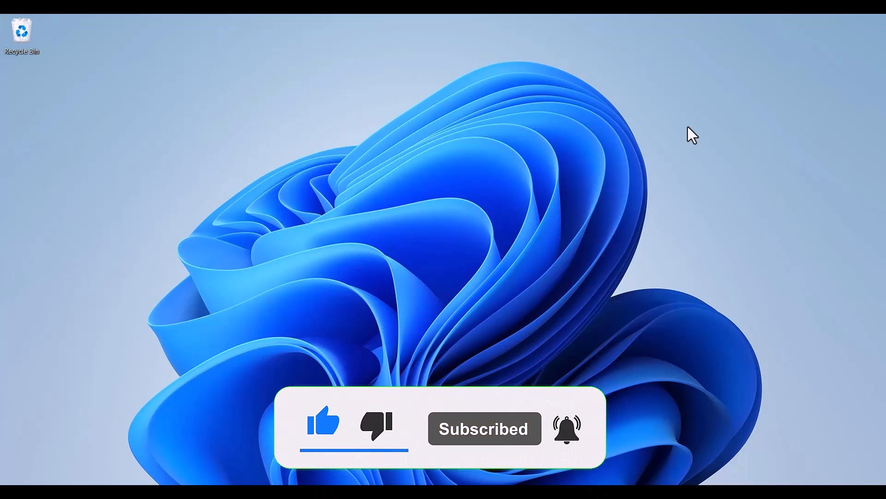